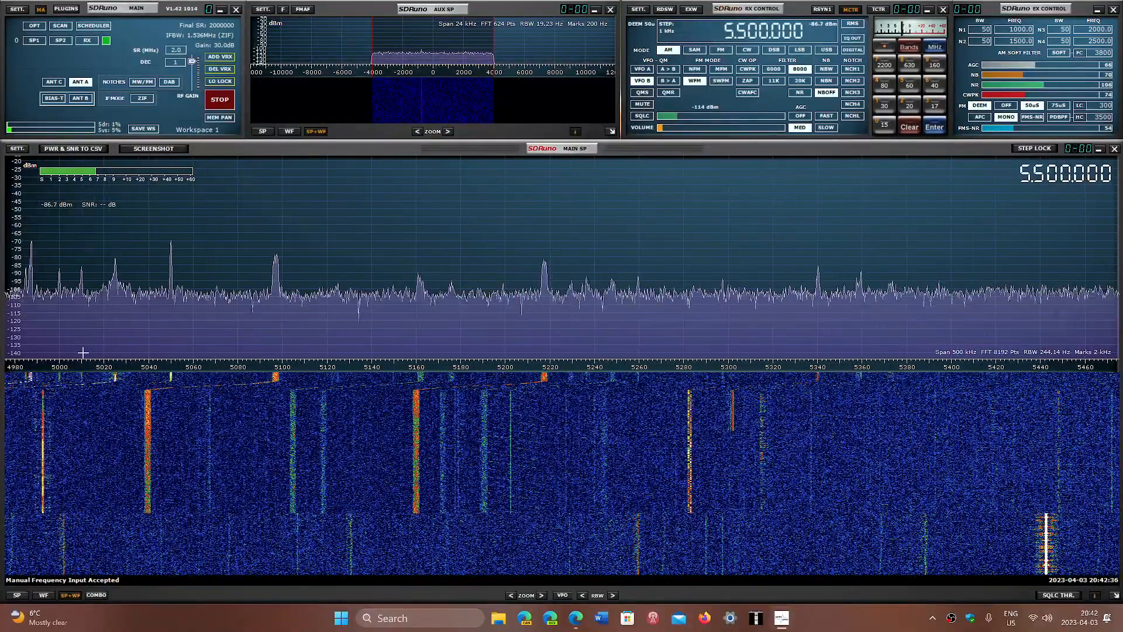
pyautogui.moveTo(57, 331)
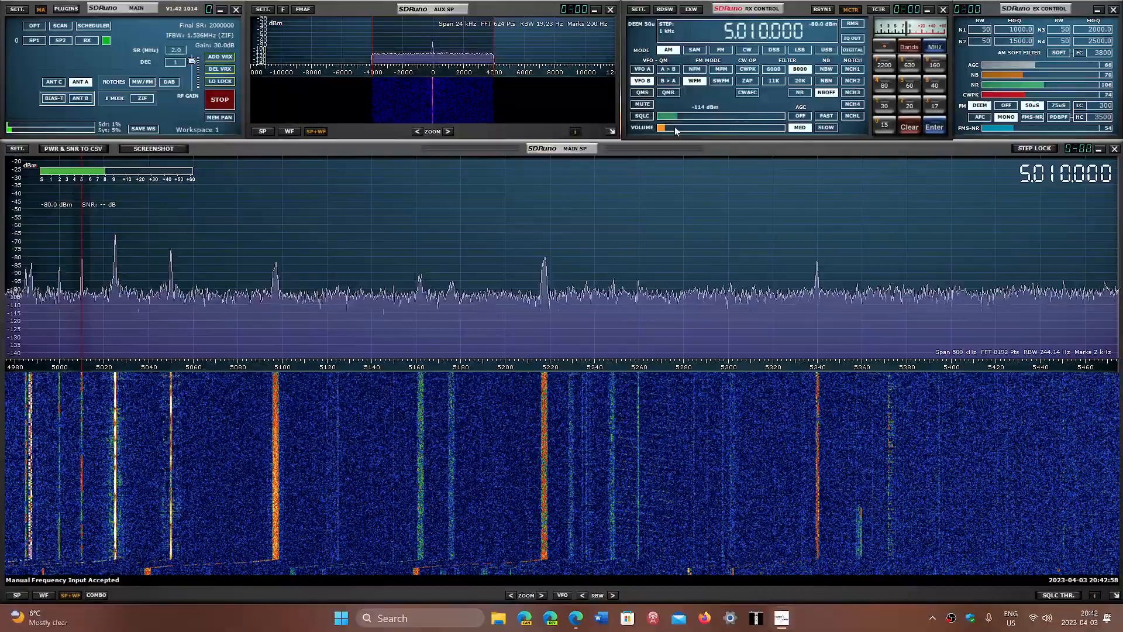
pyautogui.moveTo(675, 130)
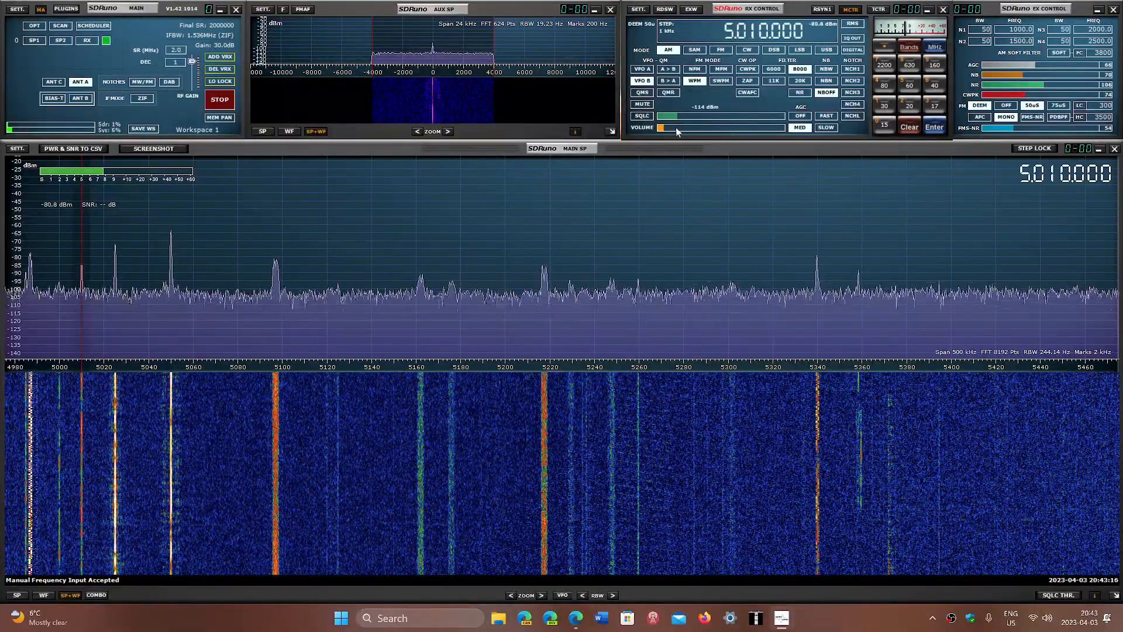
pyautogui.moveTo(677, 131)
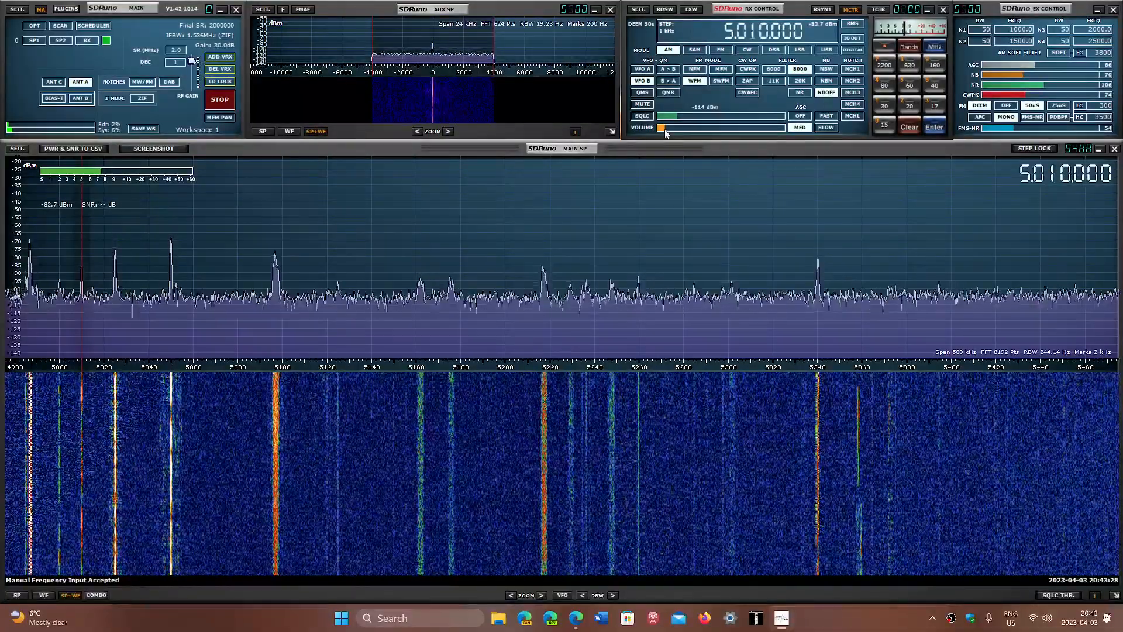
pyautogui.moveTo(664, 131)
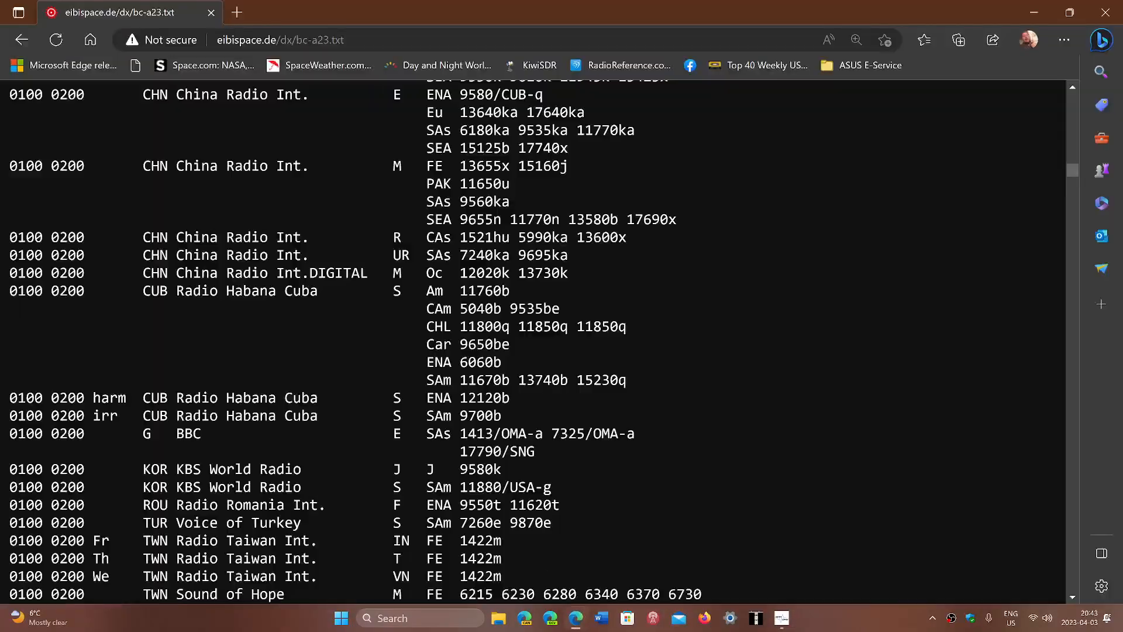
# Open the EiBi FREQ-A23 frequency-sorted schedule and search it for 5010
pyautogui.click(23, 40)
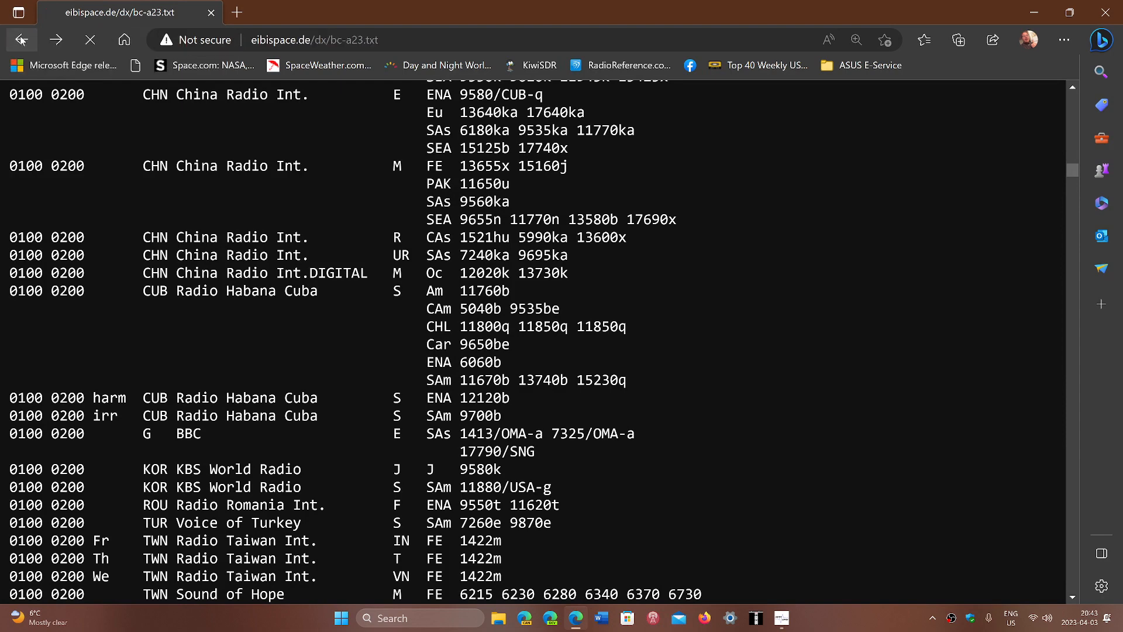
pyautogui.click(22, 39)
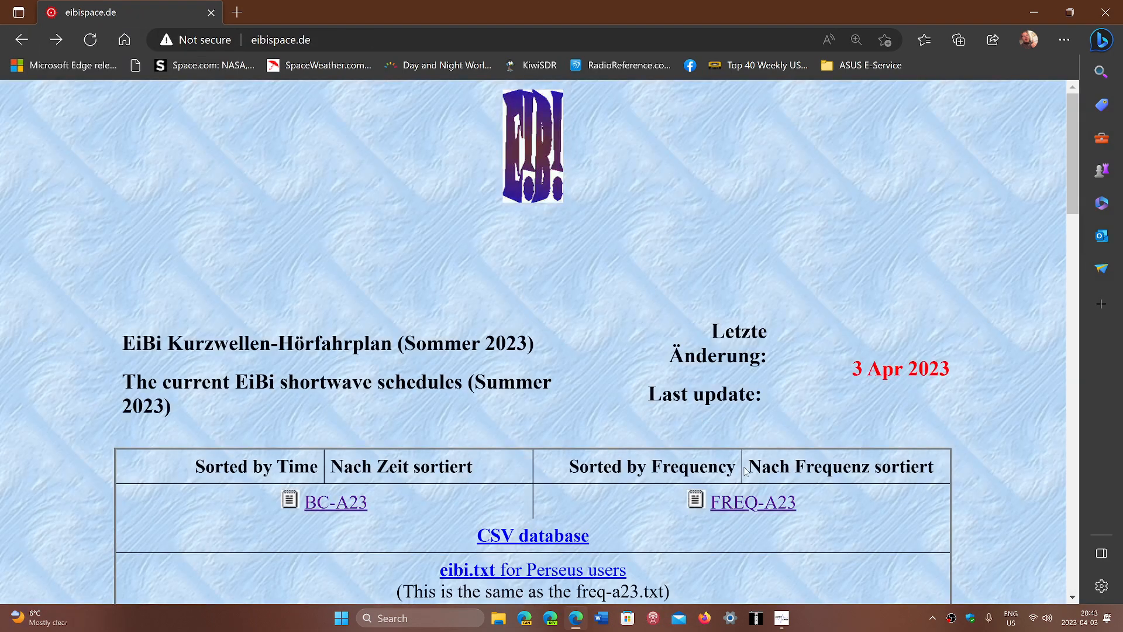
pyautogui.click(753, 502)
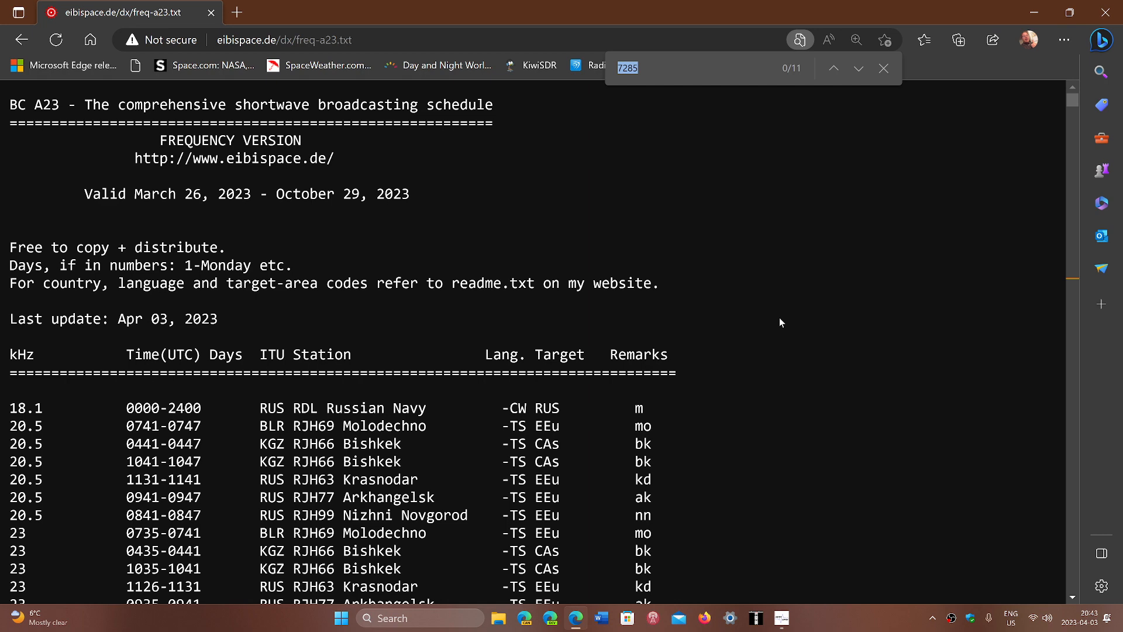
pyautogui.write('5')
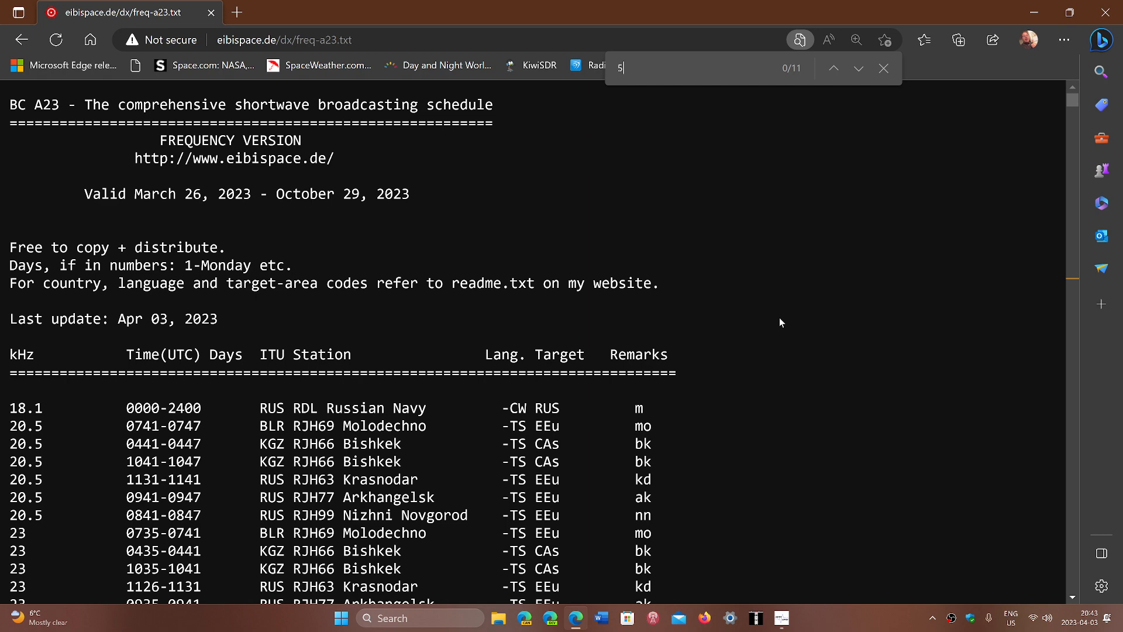
pyautogui.write('010')
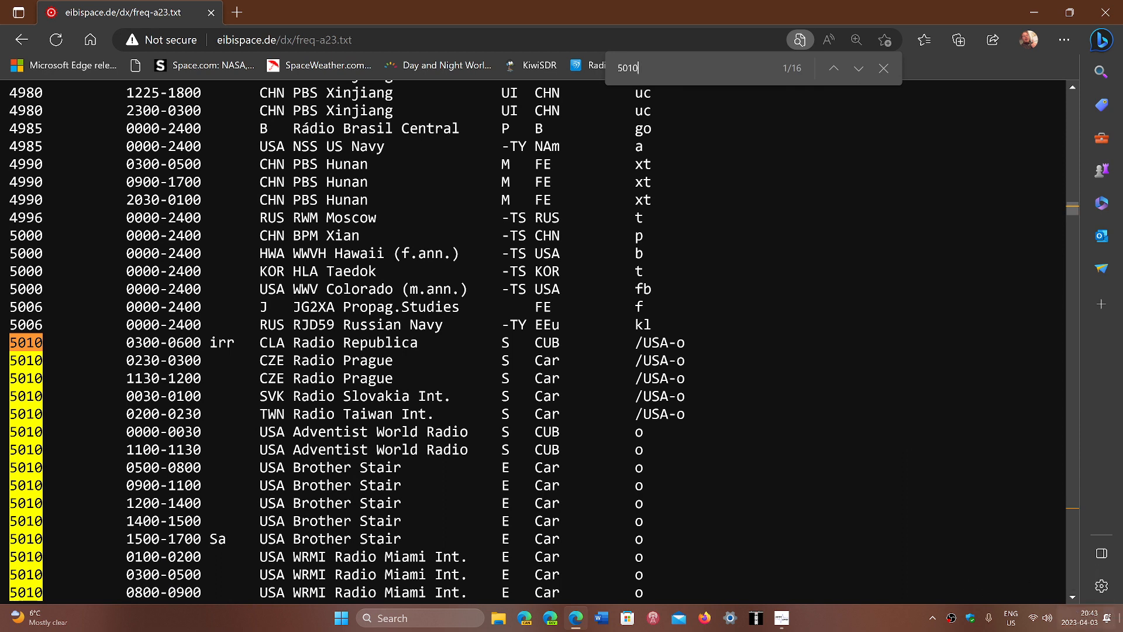
pyautogui.moveTo(871, 438)
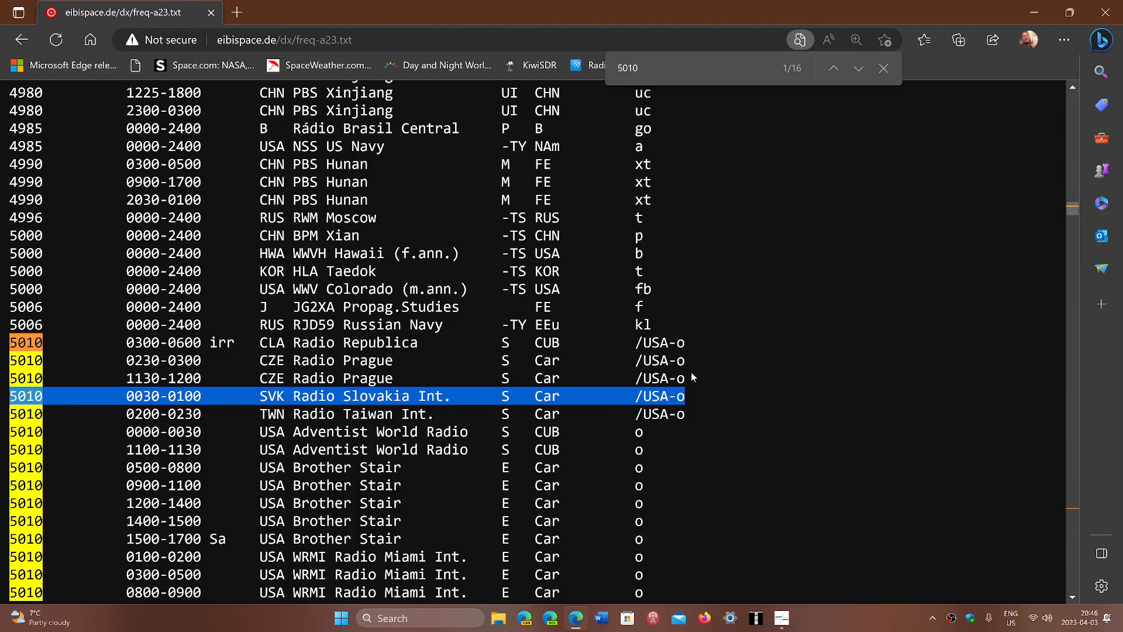
pyautogui.moveTo(1014, 279)
pyautogui.write('5050')
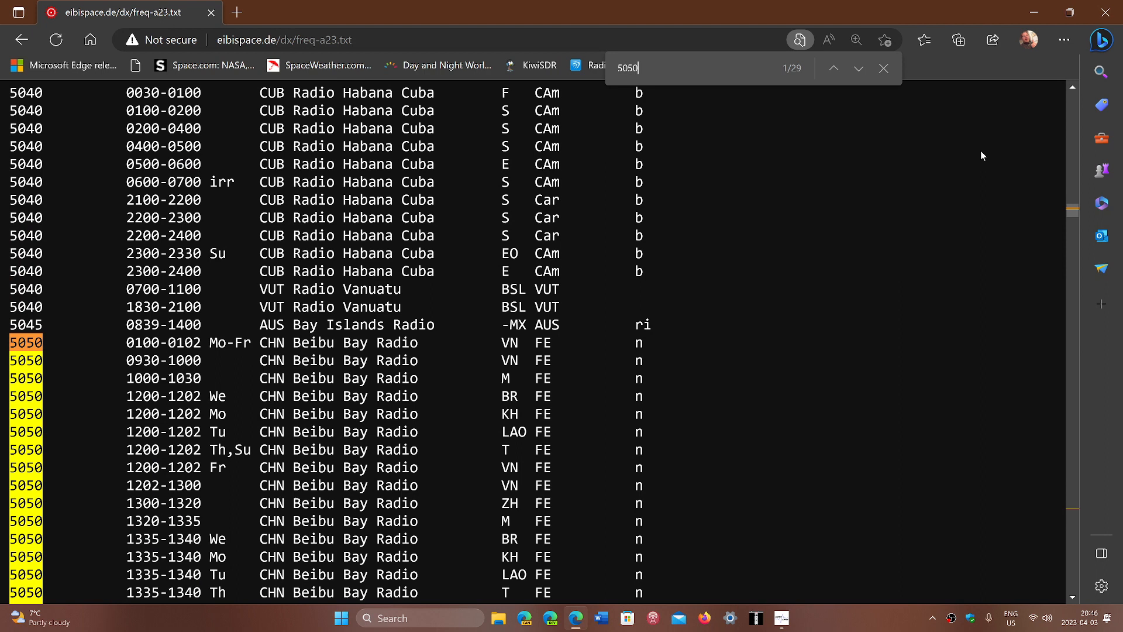
pyautogui.moveTo(799, 357)
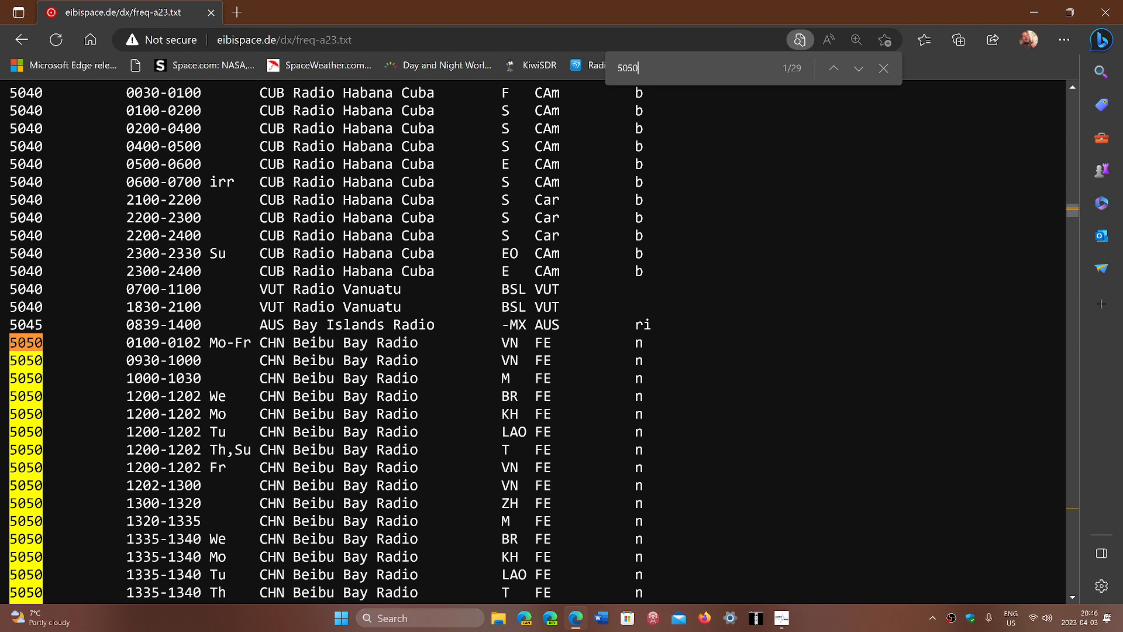
pyautogui.moveTo(763, 459)
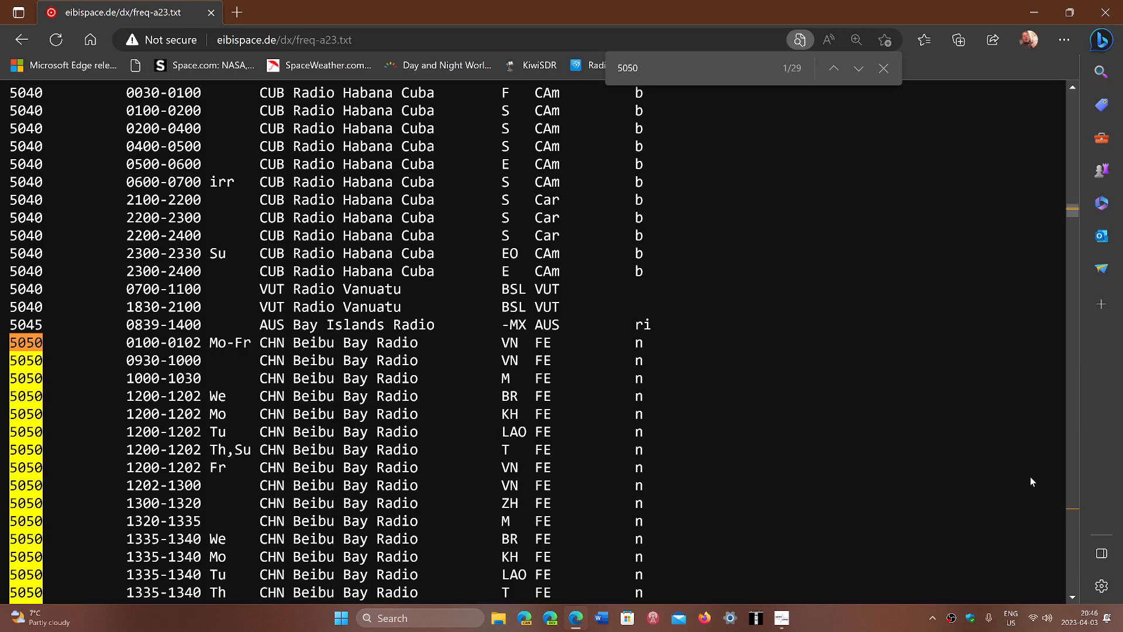
pyautogui.moveTo(1074, 452)
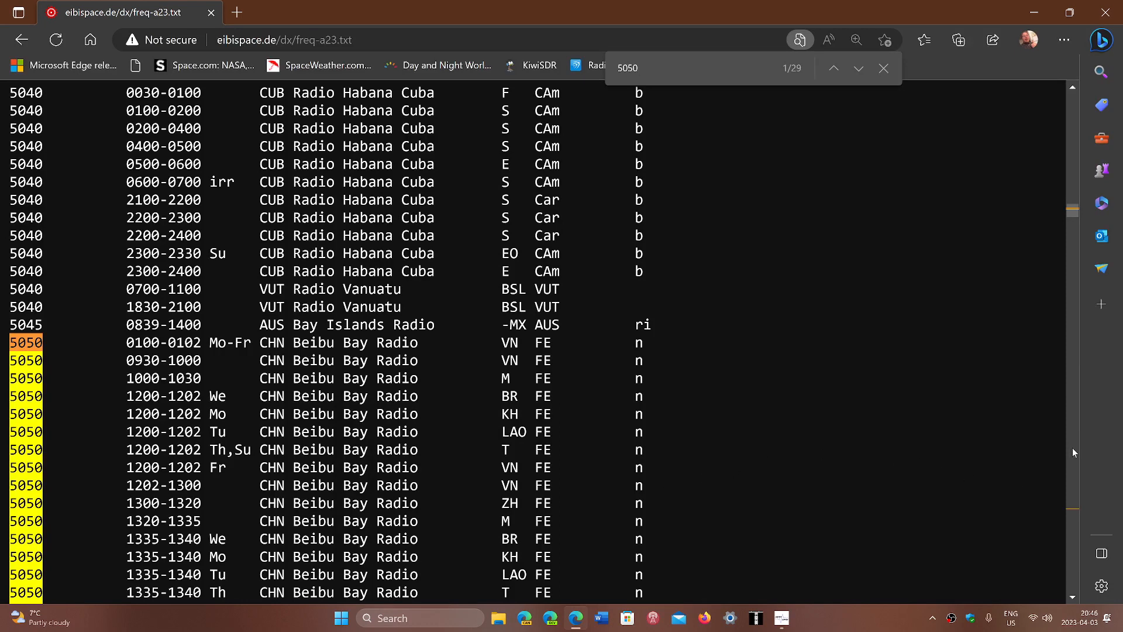
# Scroll through the 5050 kHz matches down to the WRMI Radio Miami Int. entry
pyautogui.scroll(-3)
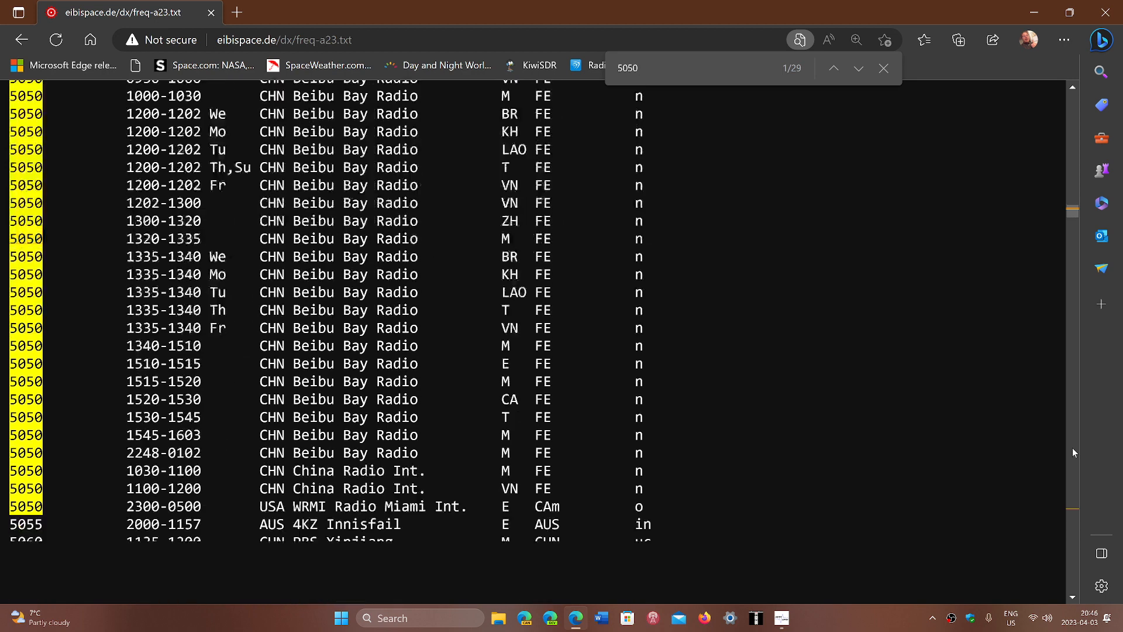
pyautogui.scroll(-3)
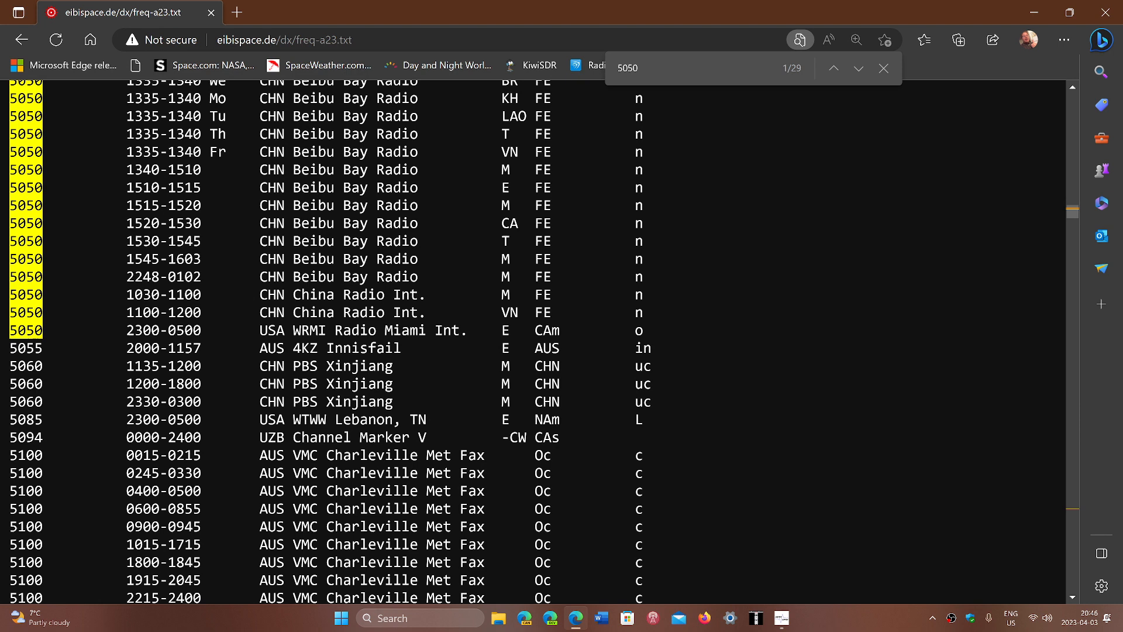
# Mark the WRMI Radio Miami Int. 5050 entry, then scroll to the 5100–5154 kHz entries
pyautogui.click(859, 68)
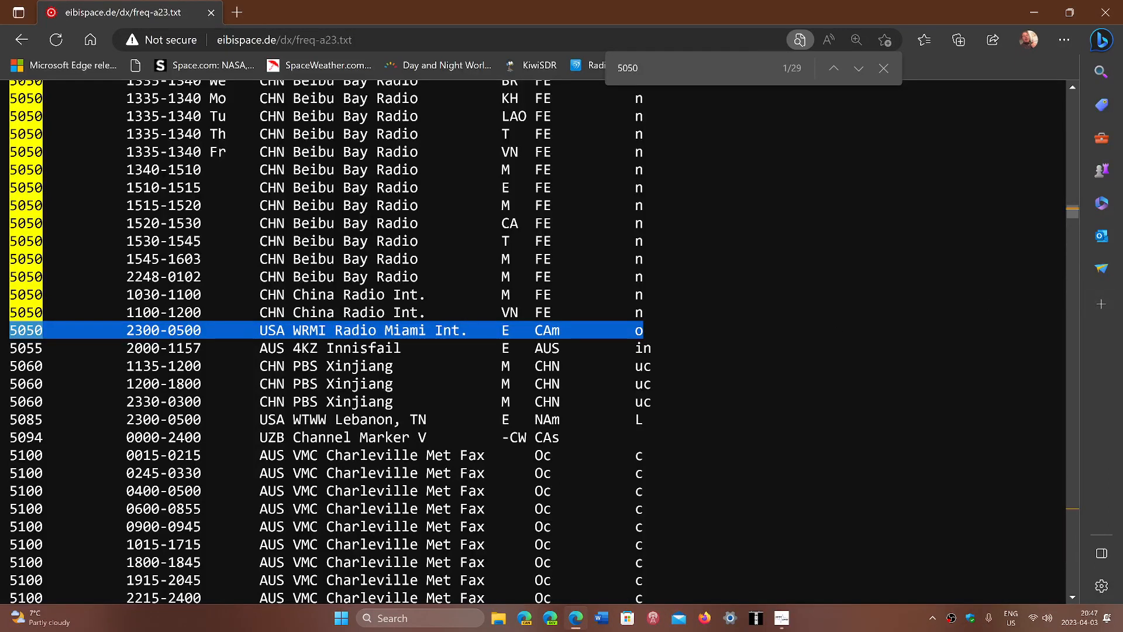
pyautogui.moveTo(734, 436)
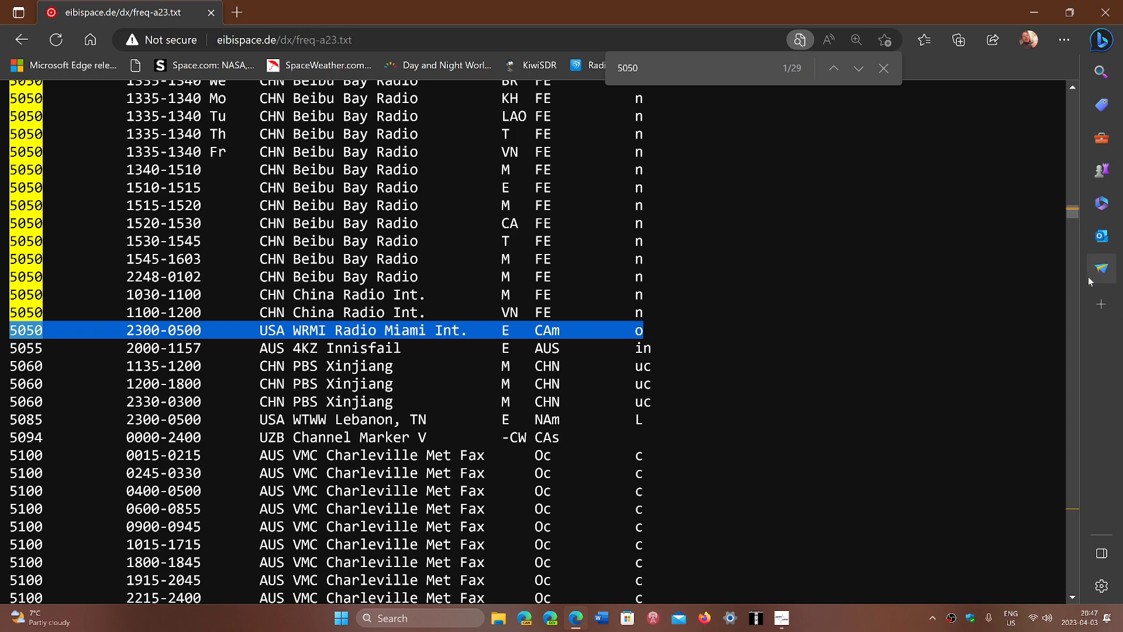
pyautogui.scroll(-3)
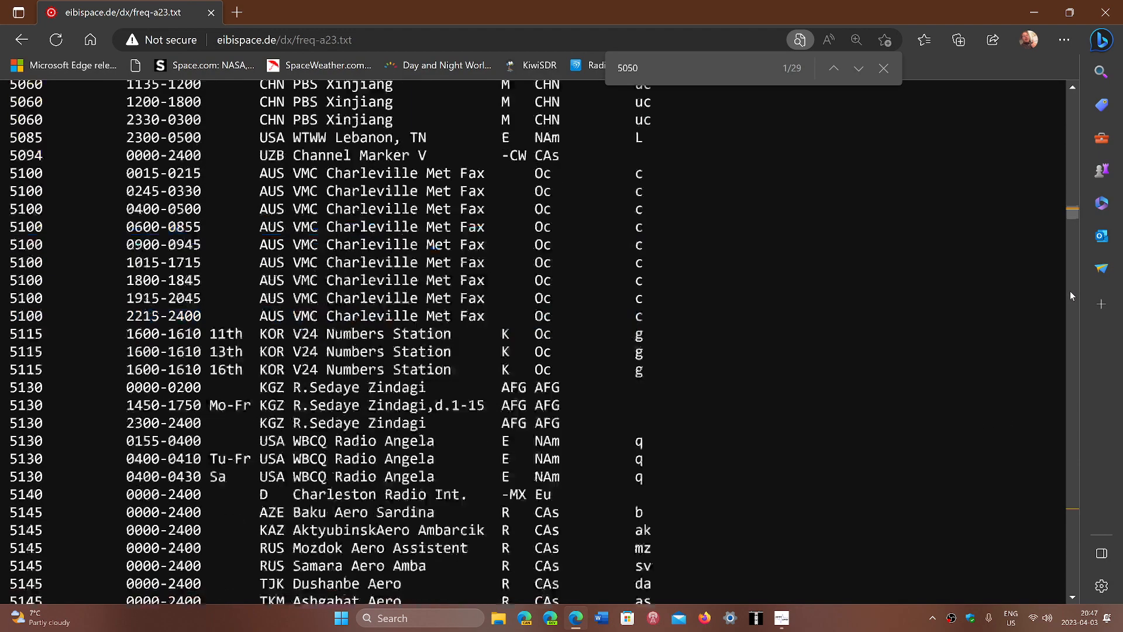
pyautogui.scroll(-3)
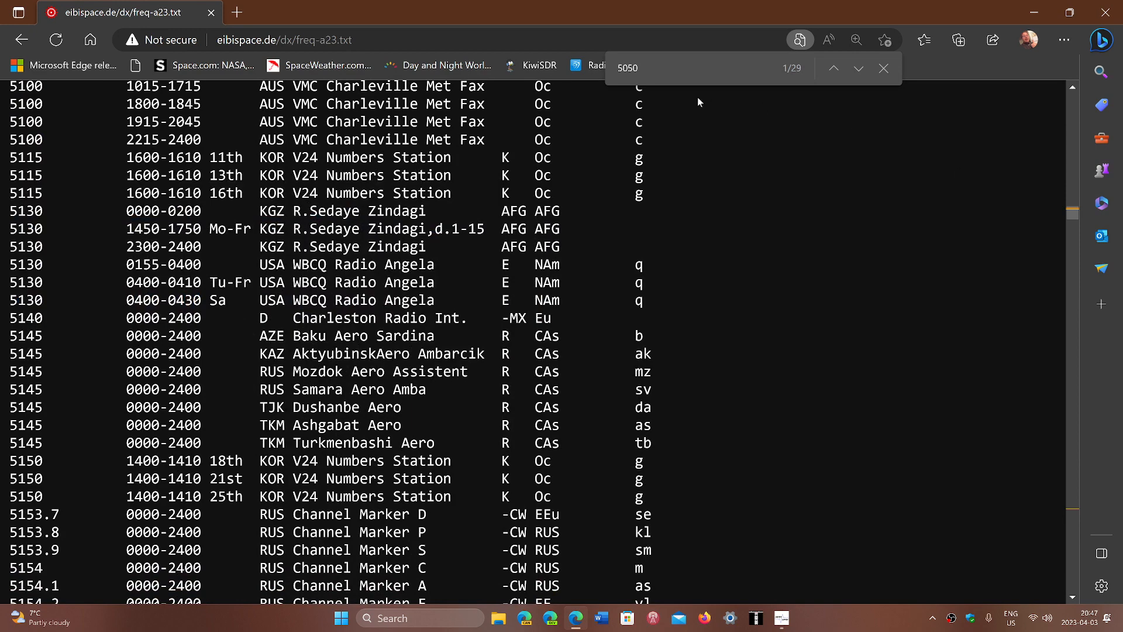
pyautogui.moveTo(765, 209)
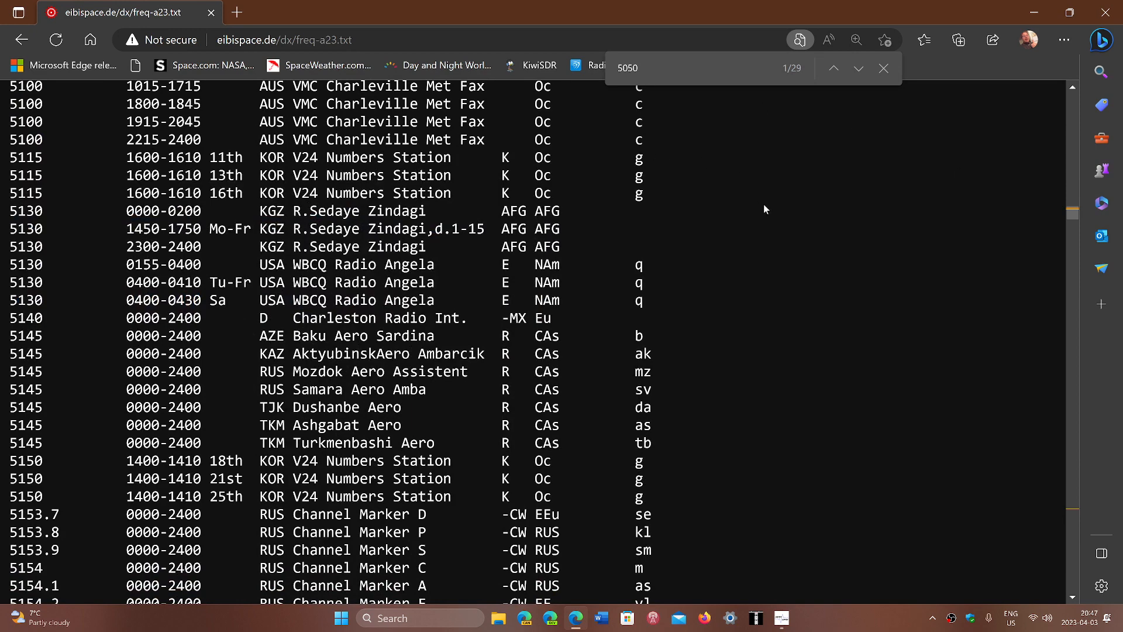
pyautogui.moveTo(591, 233)
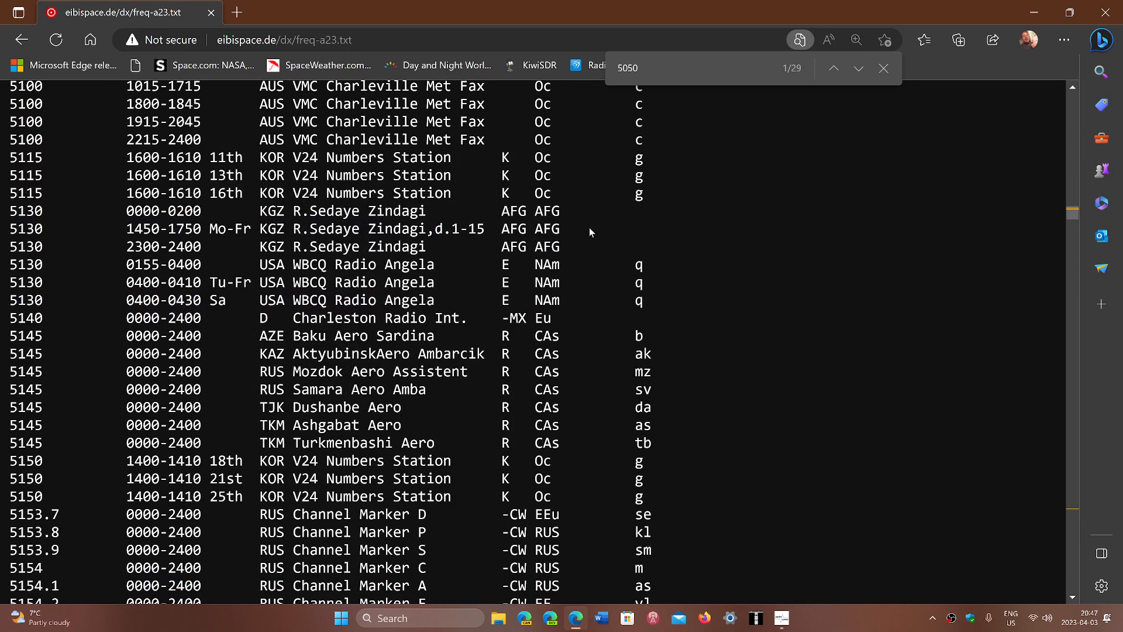
pyautogui.moveTo(3, 111)
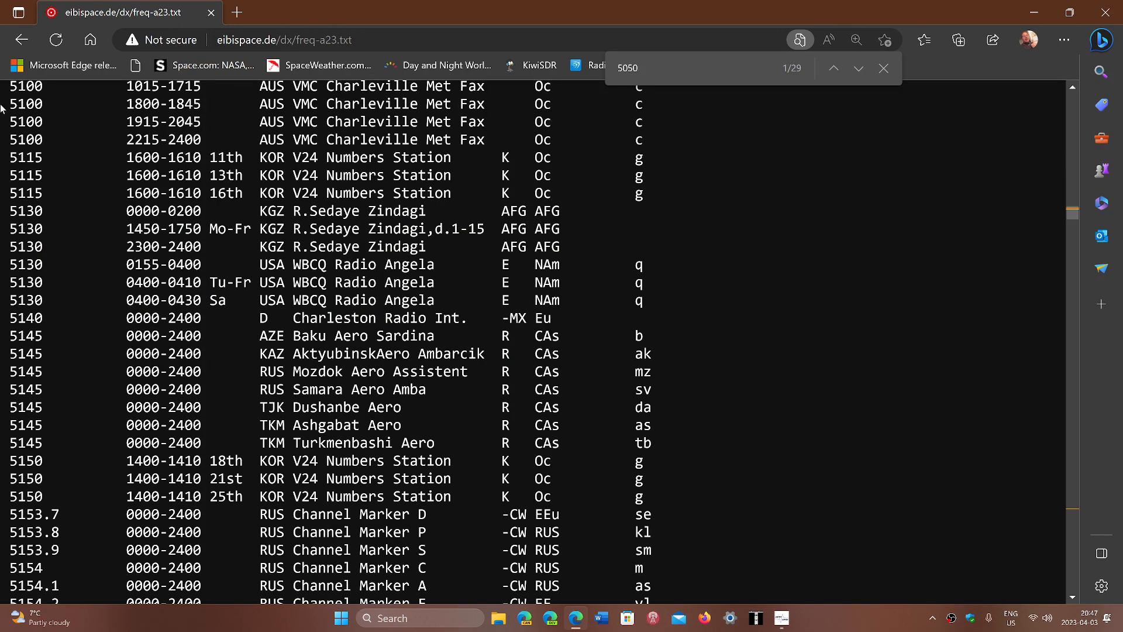
pyautogui.moveTo(741, 430)
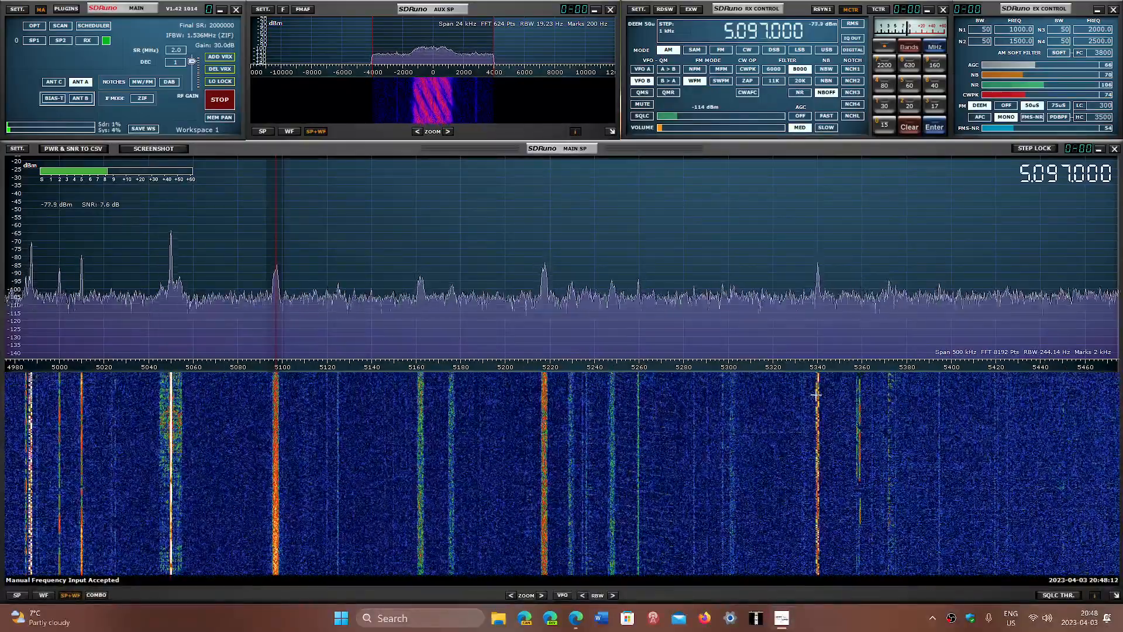
# Tune SDRuno to the 5340 kHz signal and switch to USB reception
pyautogui.click(819, 359)
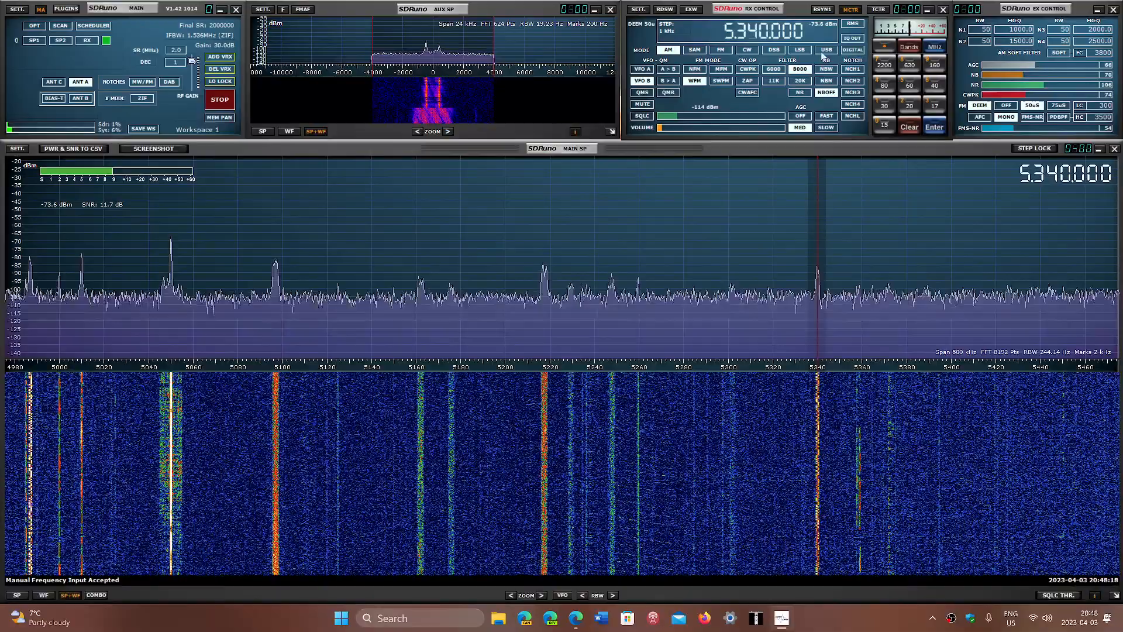
pyautogui.click(826, 49)
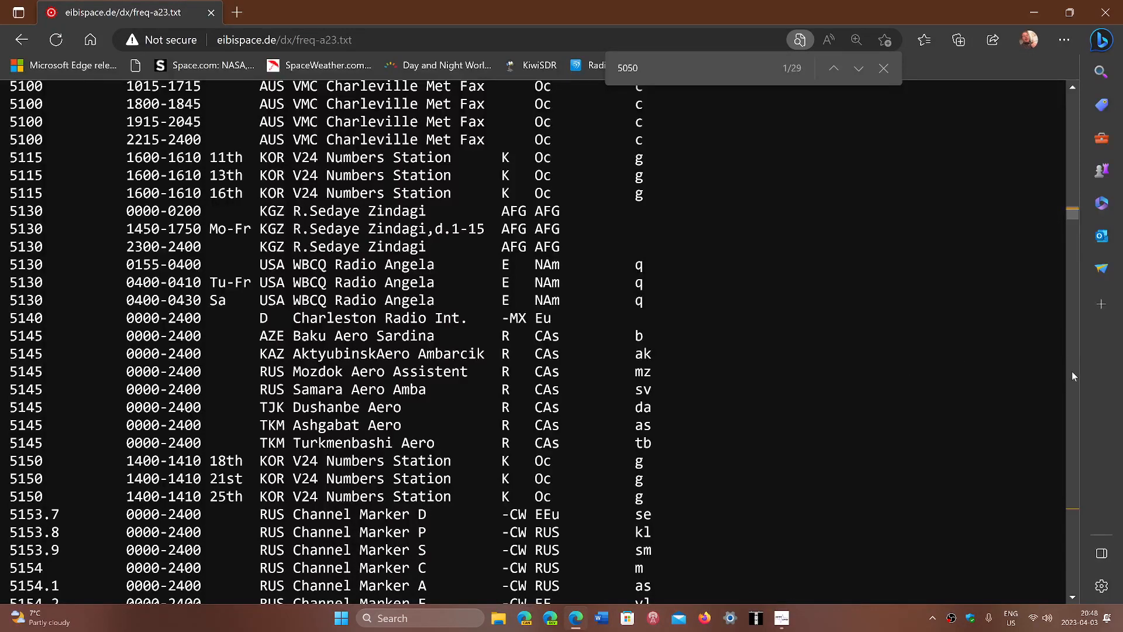
# Scroll the EiBi list down to the 5340 kHz PTR NAU US Navy entry
pyautogui.scroll(-3)
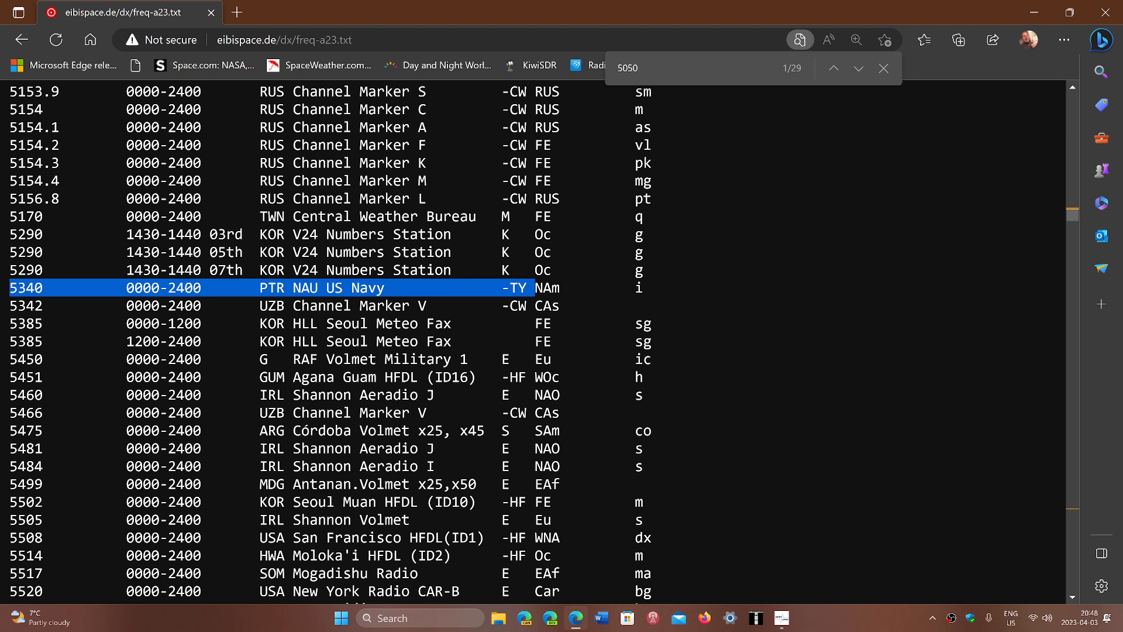
pyautogui.moveTo(771, 283)
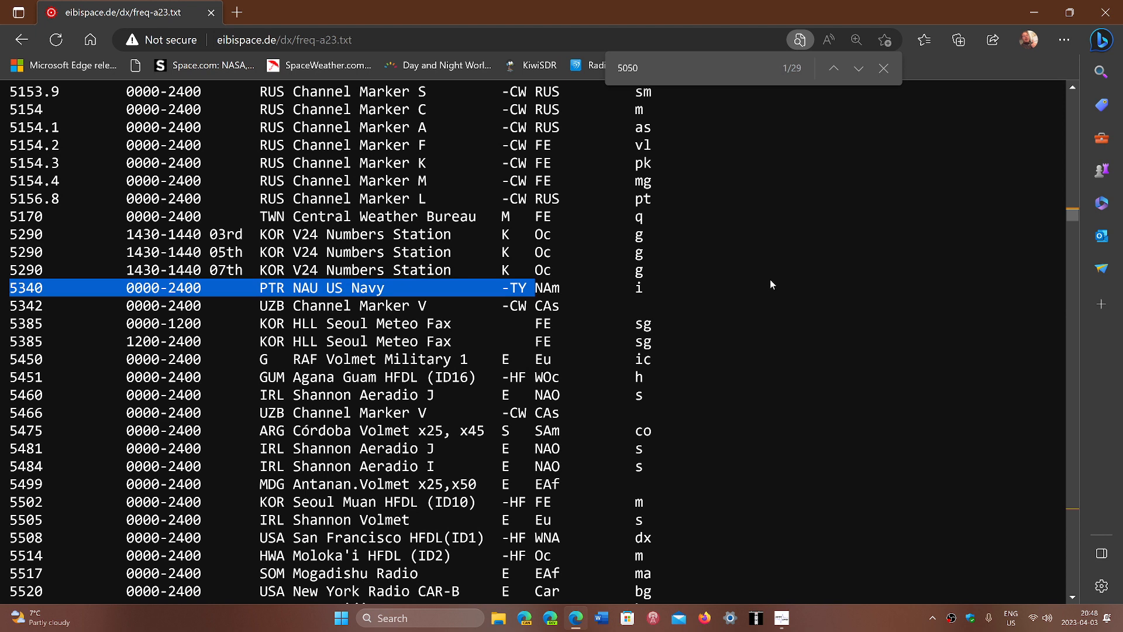
pyautogui.moveTo(690, 554)
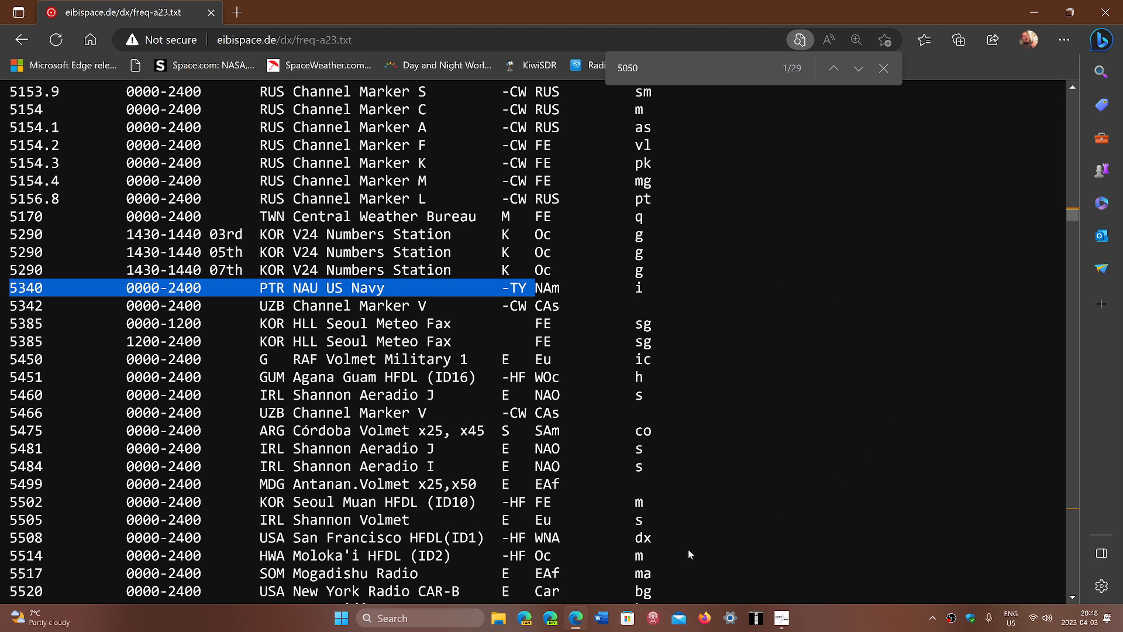
pyautogui.moveTo(781, 442)
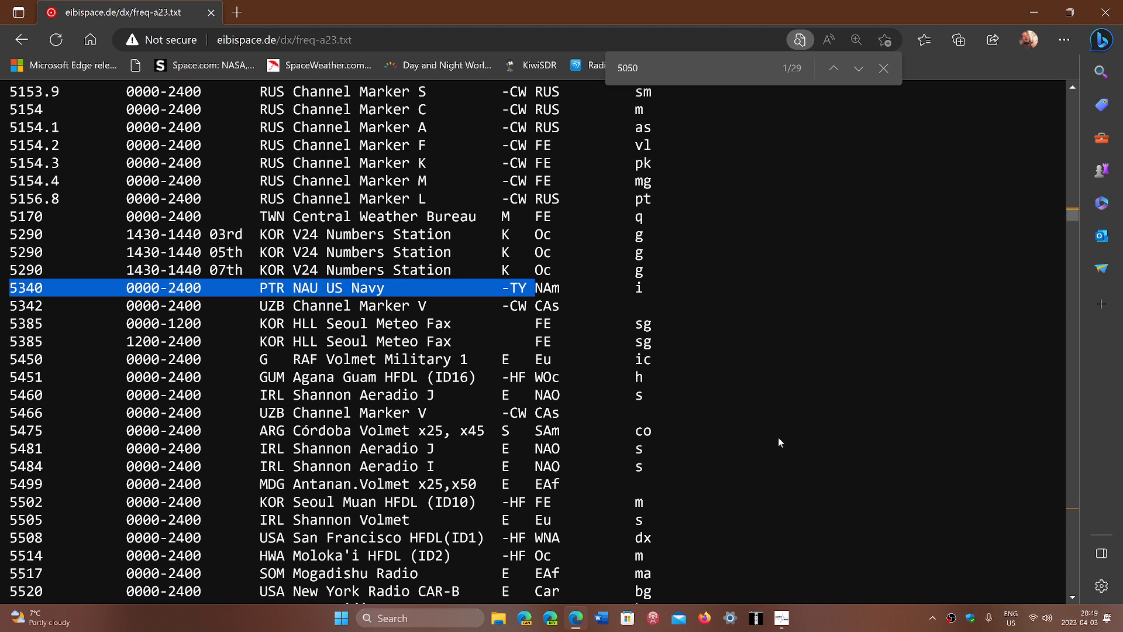
pyautogui.moveTo(577, 618)
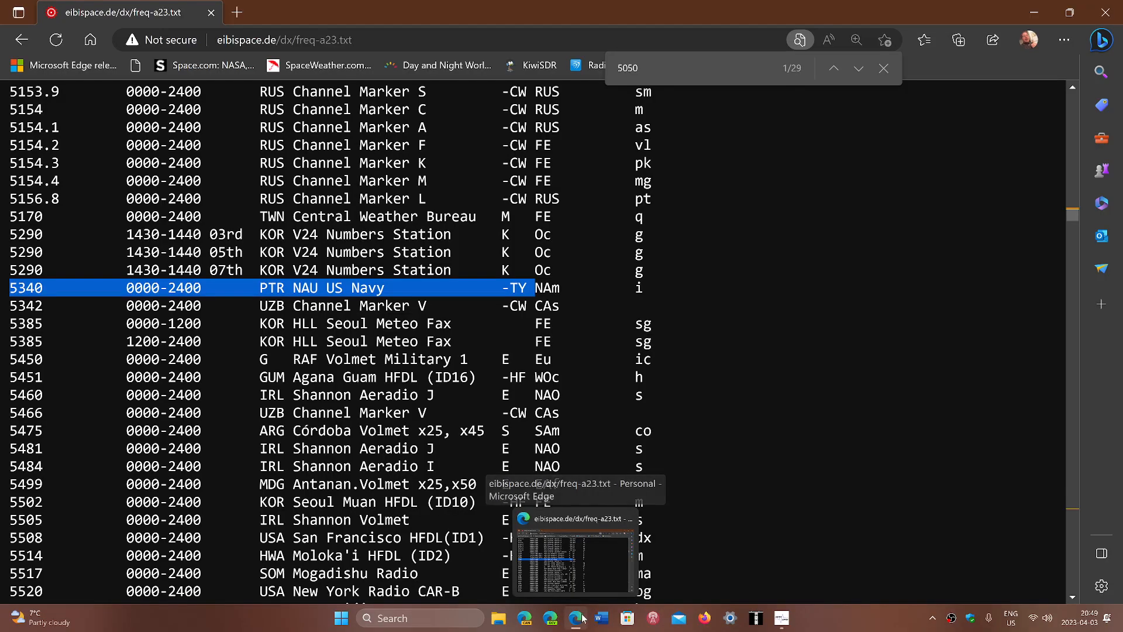
# Back in SDRuno, retune the receiver to about 5505 kHz in USB
pyautogui.click(578, 617)
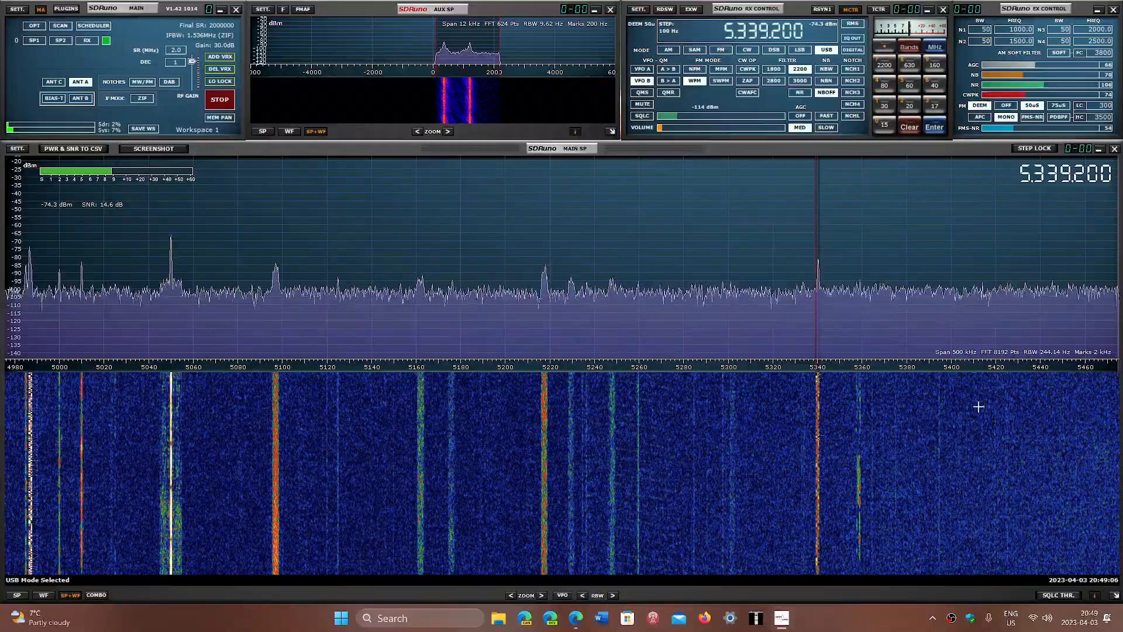
pyautogui.moveTo(1043, 414)
pyautogui.write('1.000')
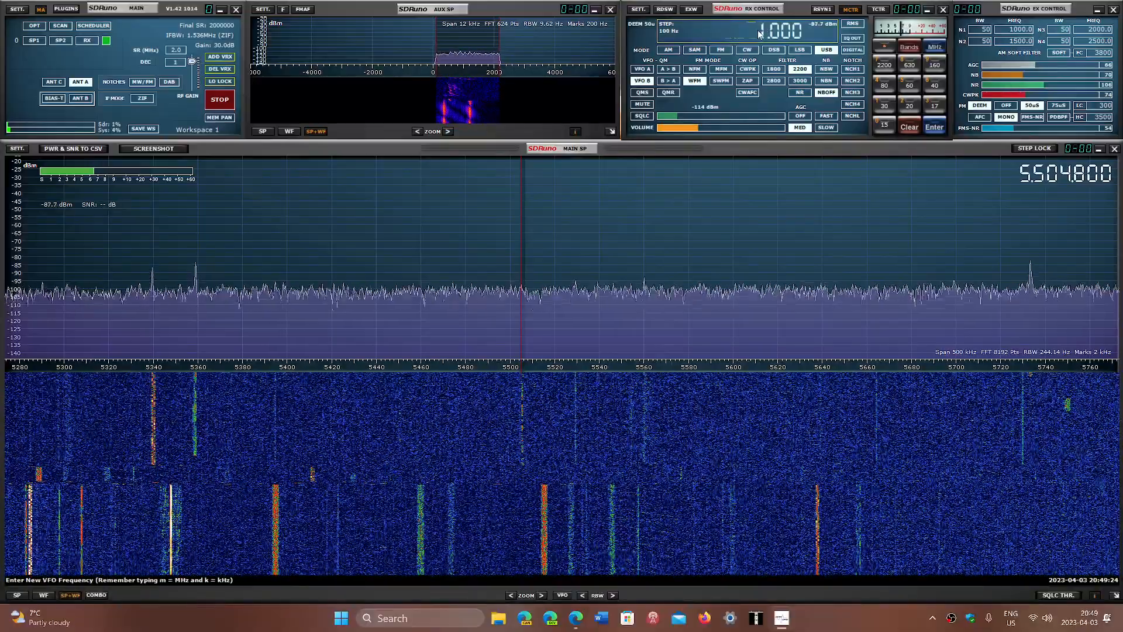
pyautogui.press('Enter')
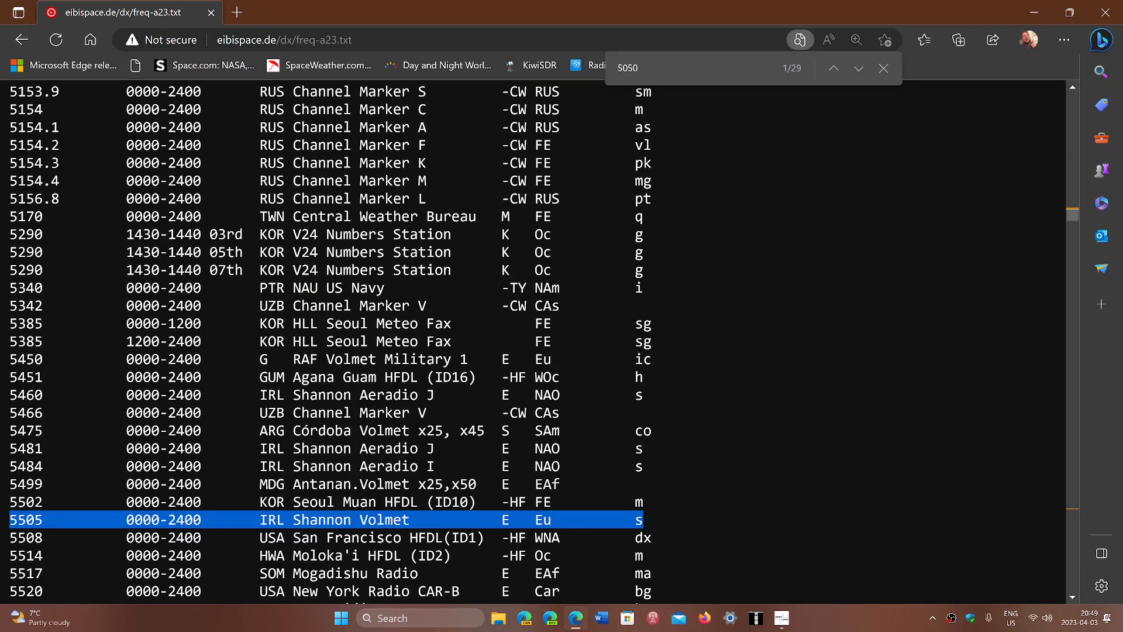
pyautogui.moveTo(865, 484)
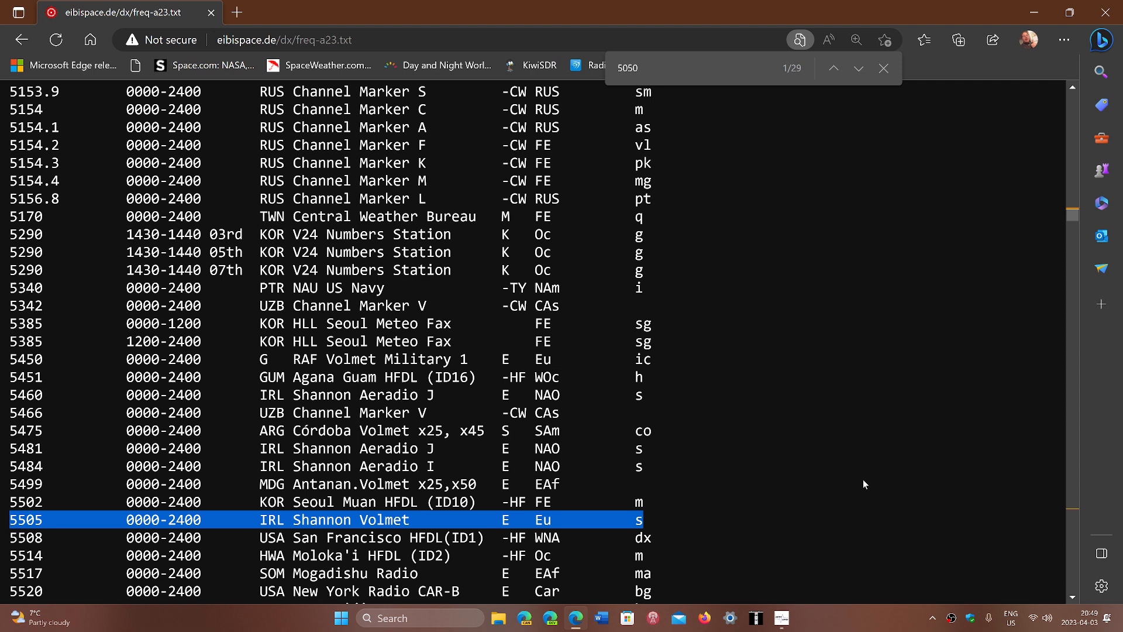
pyautogui.moveTo(869, 482)
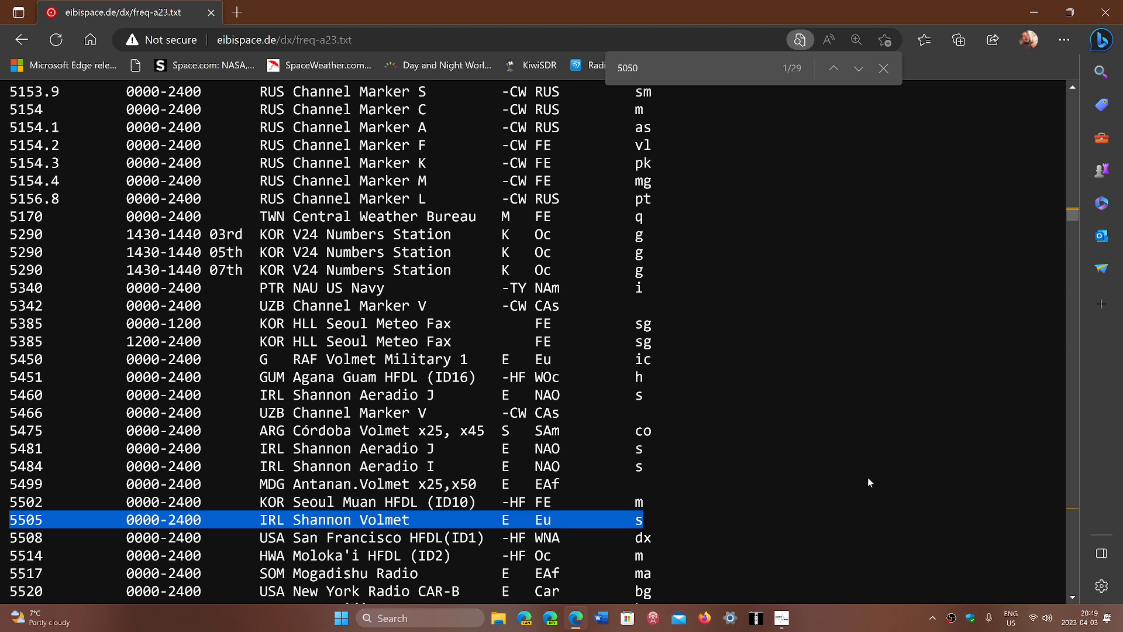
pyautogui.moveTo(839, 443)
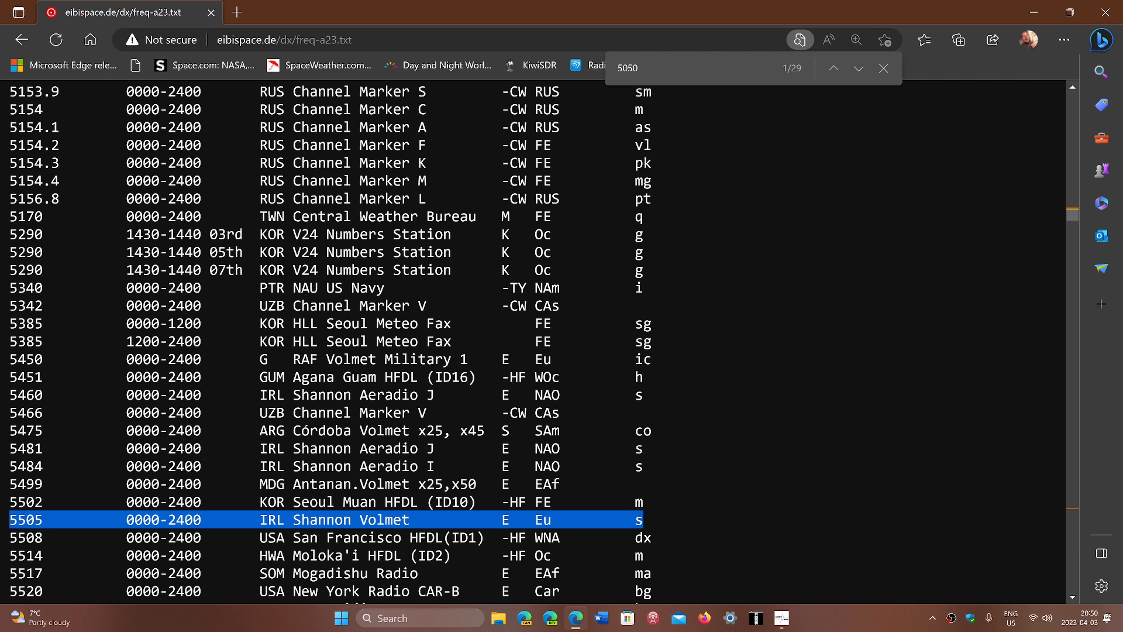
pyautogui.moveTo(652, 523)
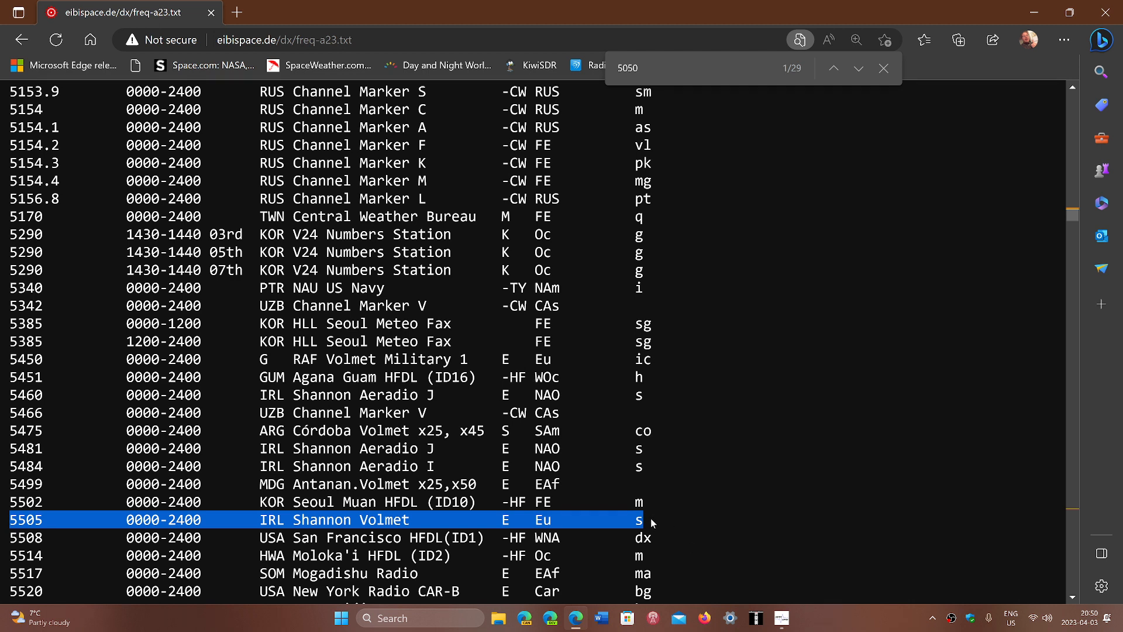
pyautogui.moveTo(714, 519)
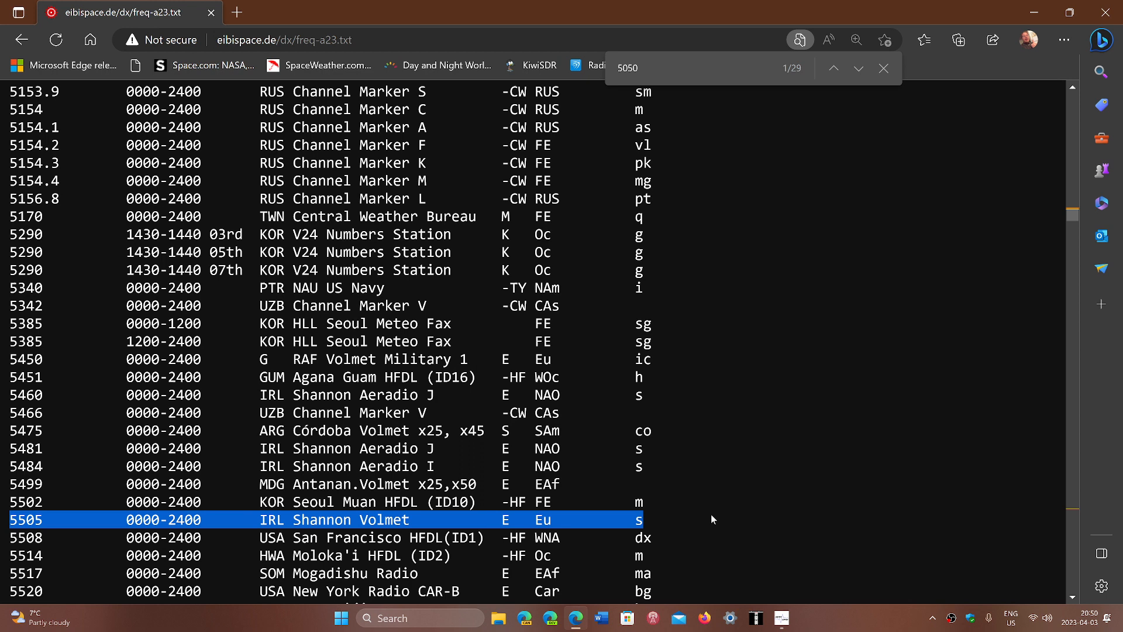
pyautogui.moveTo(1063, 466)
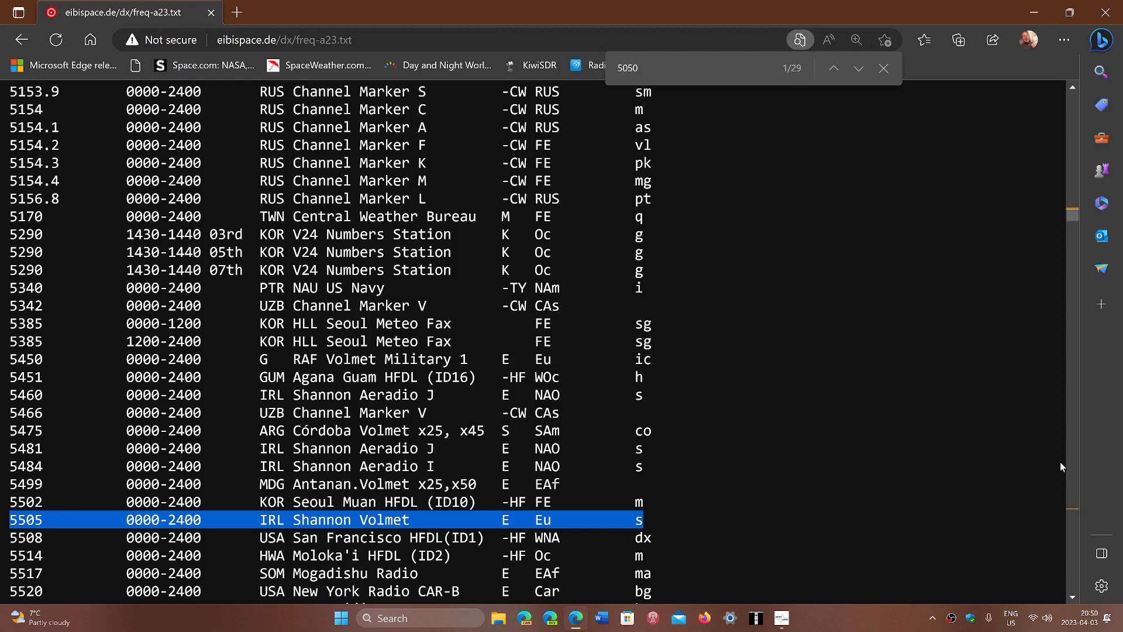
pyautogui.moveTo(836, 479)
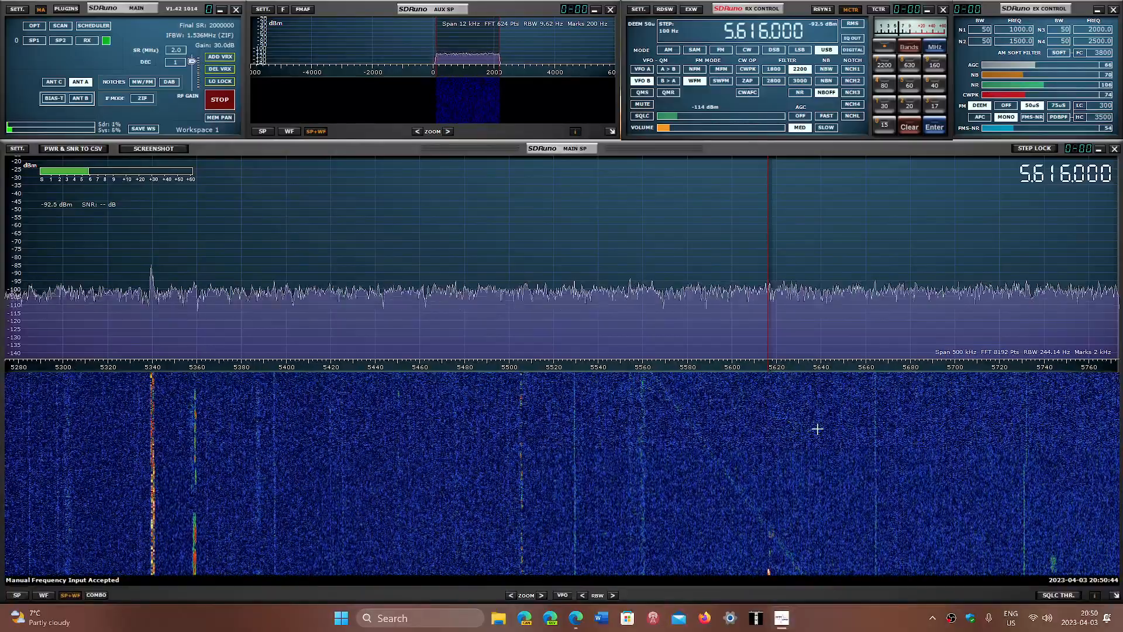
pyautogui.moveTo(1001, 201)
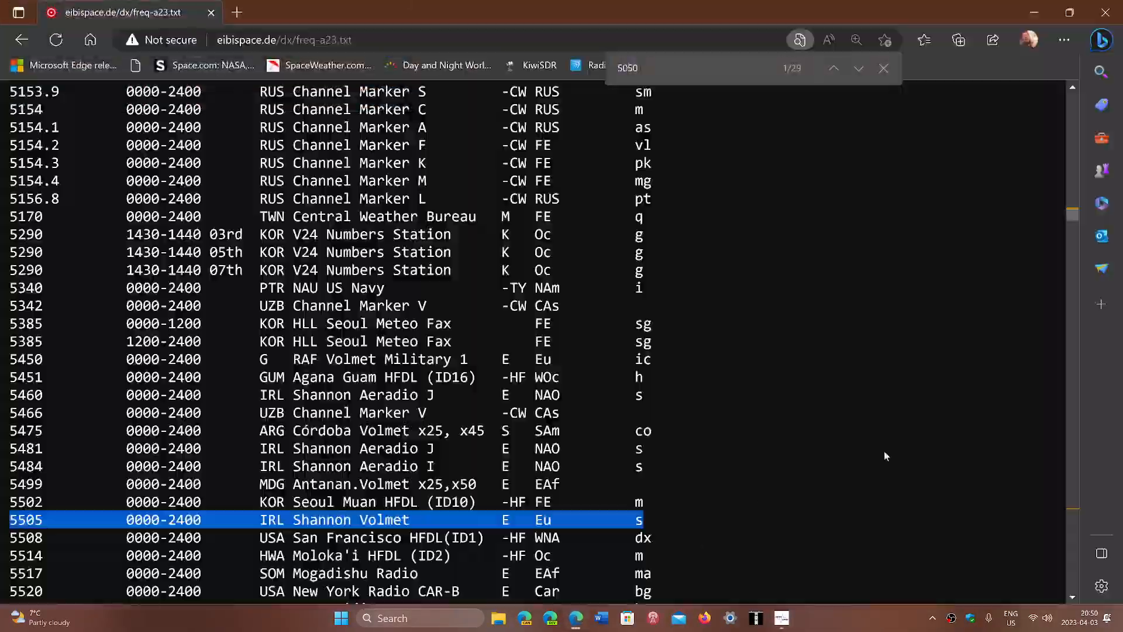
# Scroll to 5616 kHz and highlight Gander, Shannon Aeradio and Iceland Radio entries
pyautogui.scroll(-3)
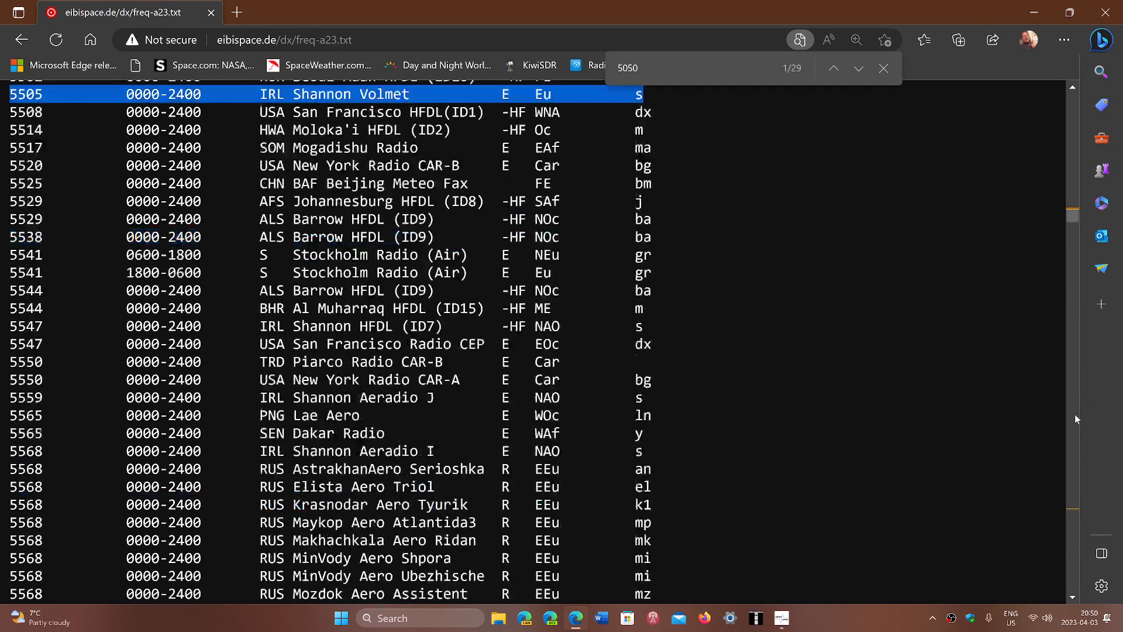
pyautogui.scroll(-3)
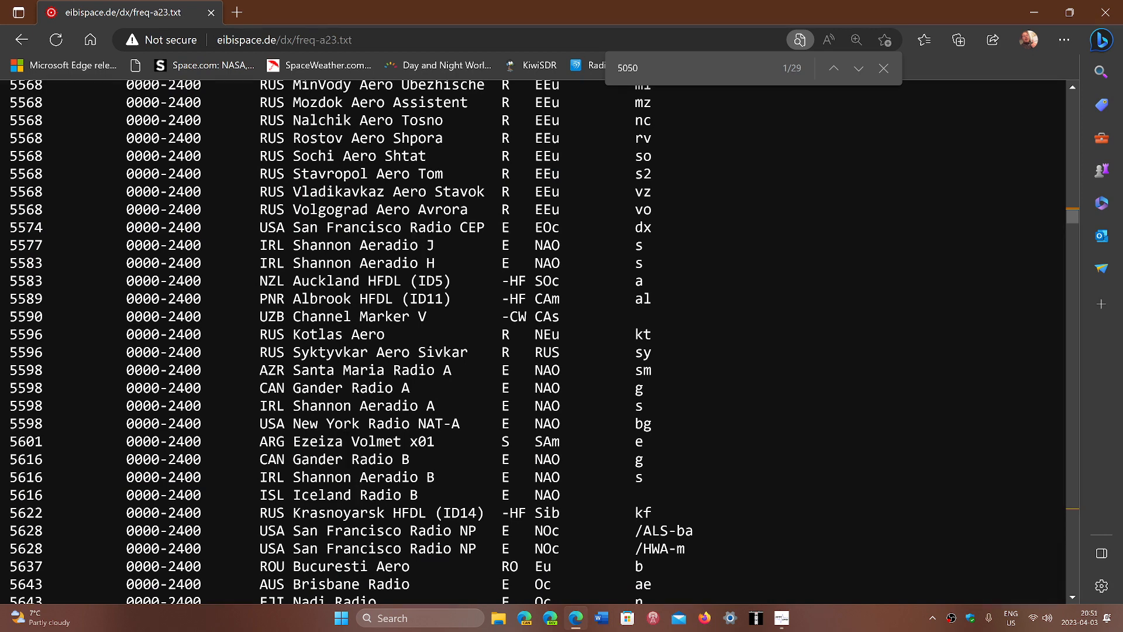
pyautogui.moveTo(7, 464)
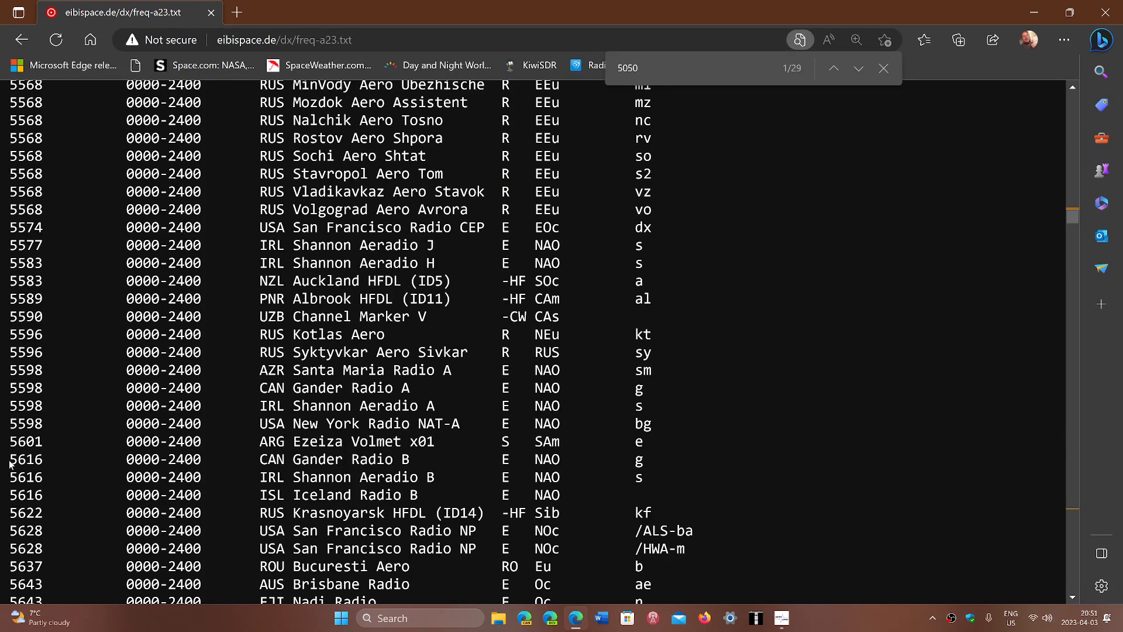
pyautogui.moveTo(10, 459); pyautogui.dragTo(408, 530)
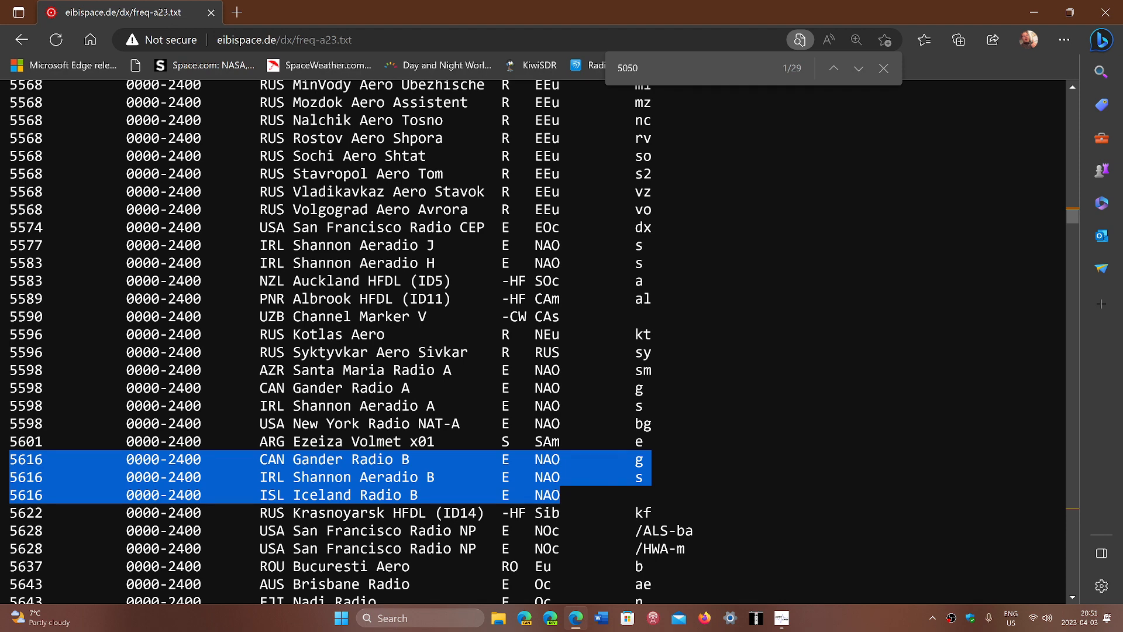
pyautogui.moveTo(833, 542)
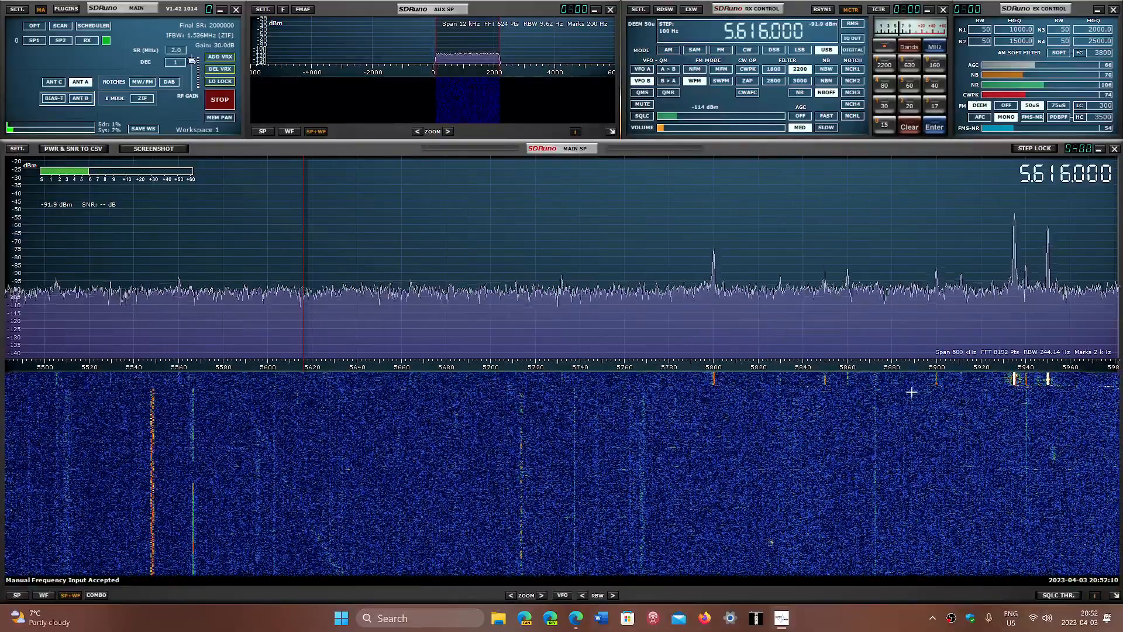
pyautogui.moveTo(708, 342)
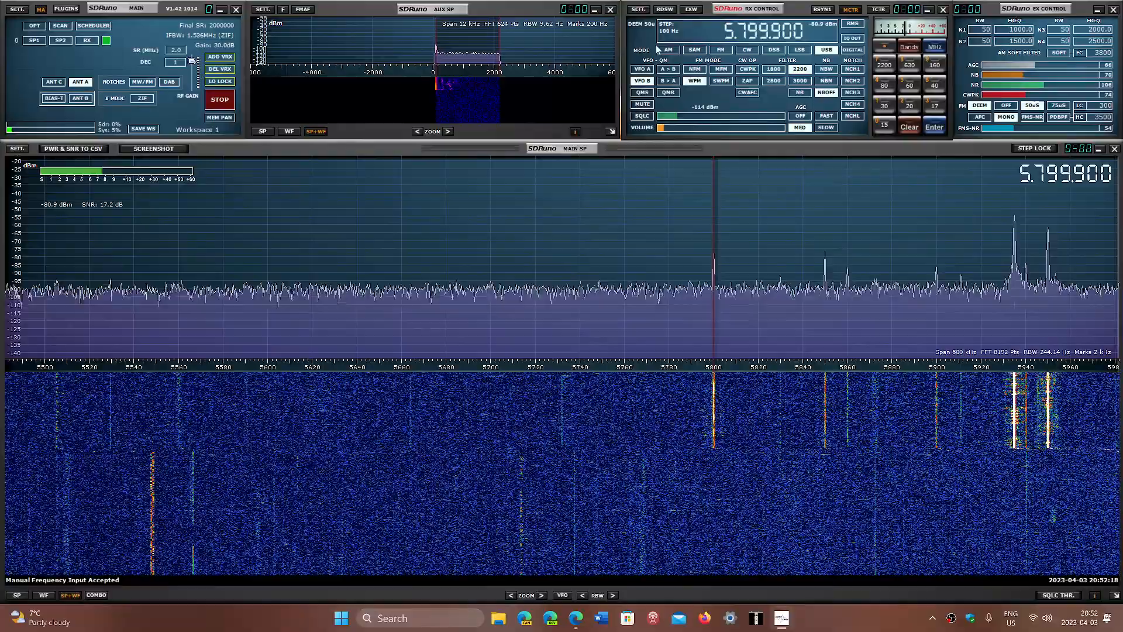
# Switch SDRuno demodulation to AM for the 5800 kHz carrier
pyautogui.click(668, 50)
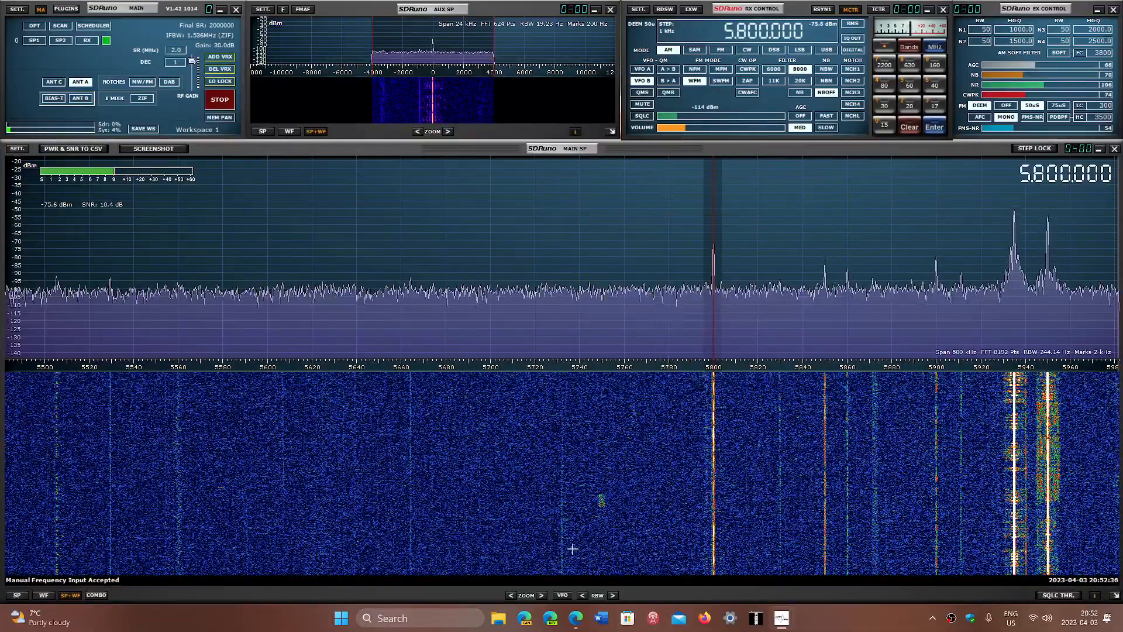
pyautogui.moveTo(571, 618)
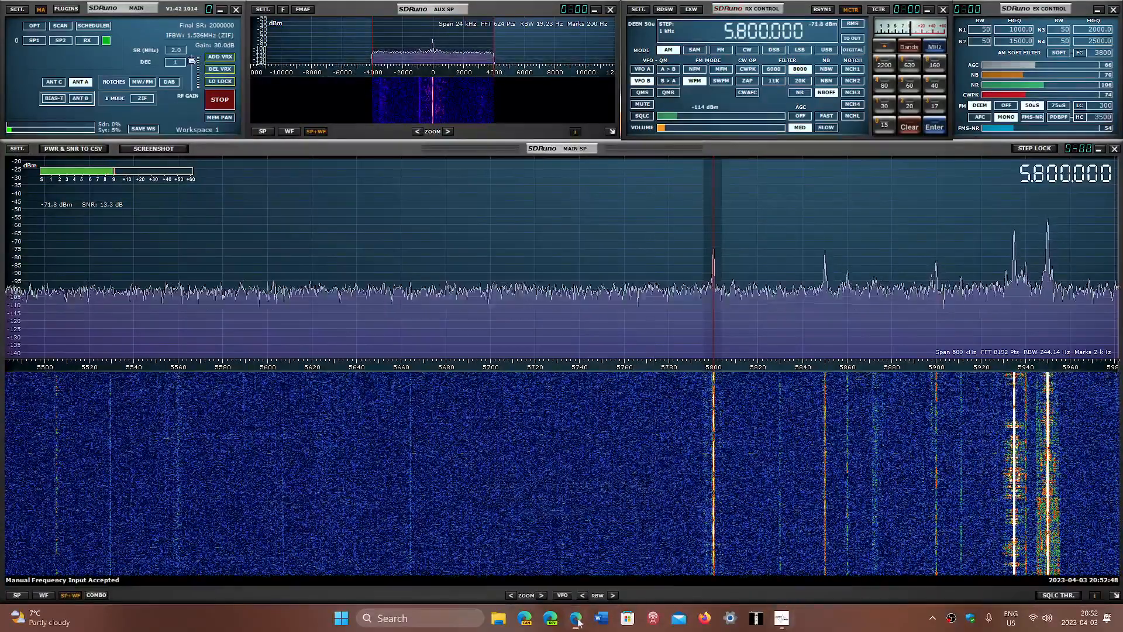
# Return to the EiBi frequency list in Edge
pyautogui.click(575, 618)
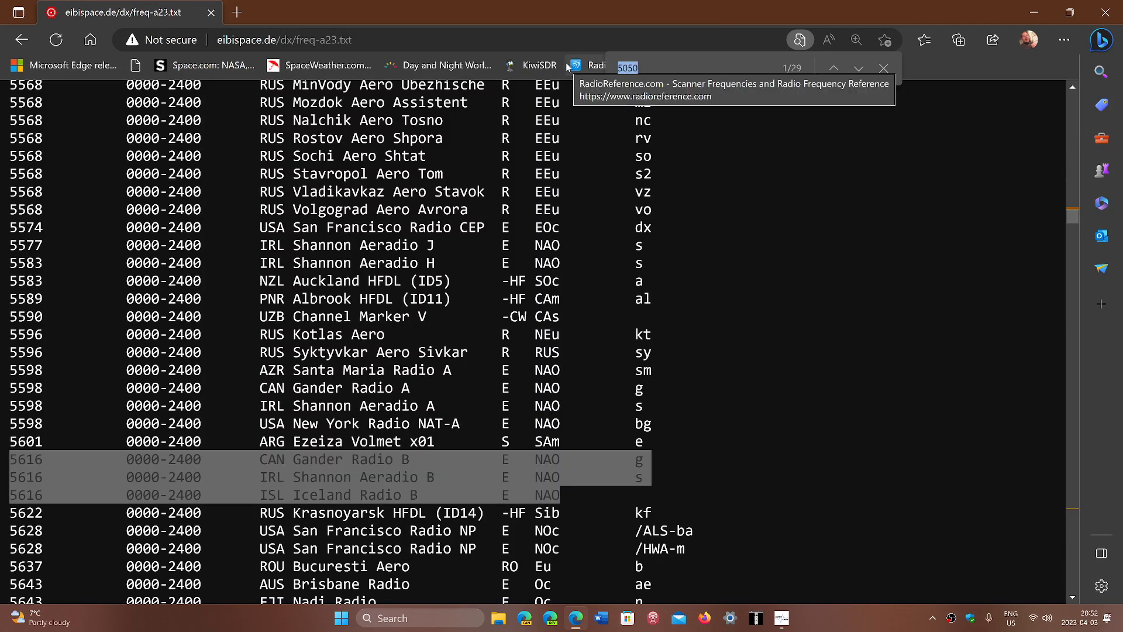
# Search the EiBi list for 5800 and step through its 22 matches
pyautogui.write('5800')
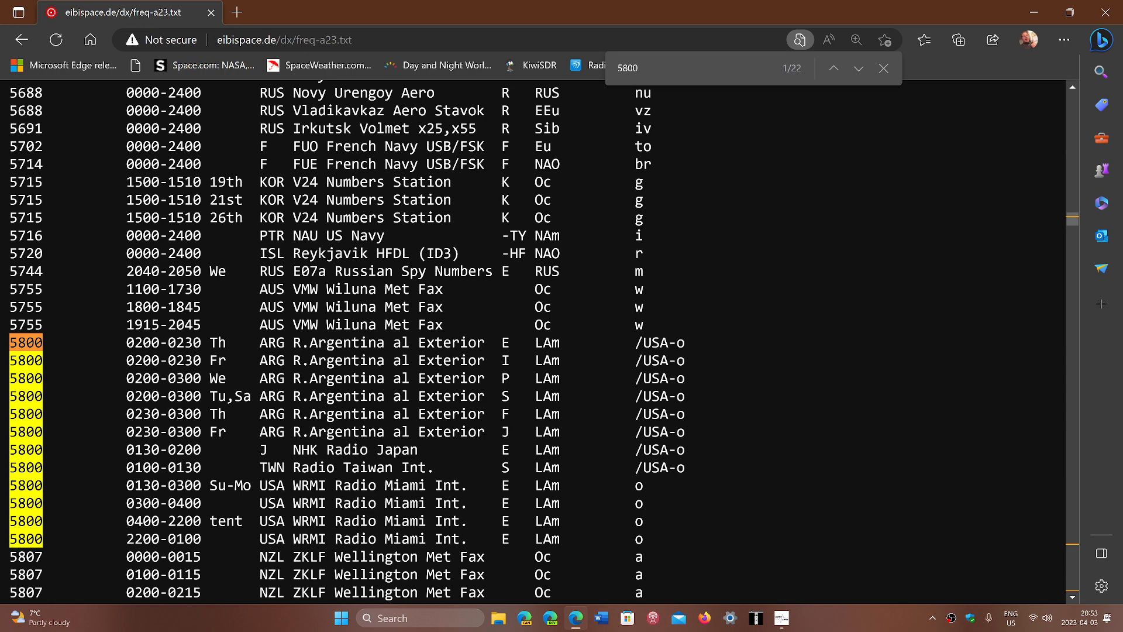
pyautogui.click(666, 67)
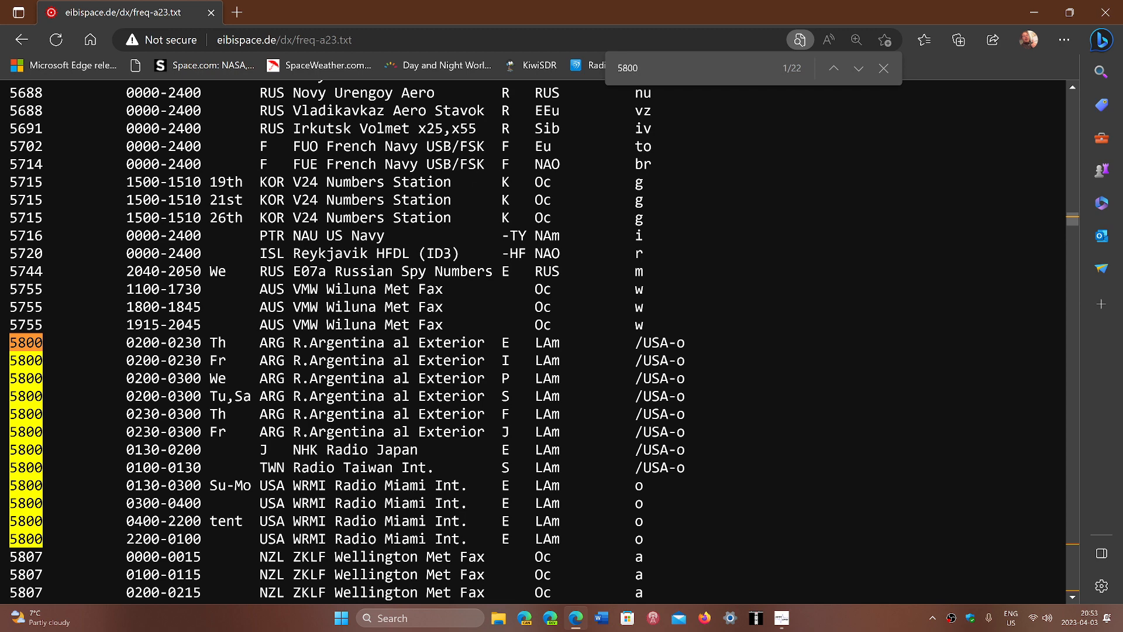
pyautogui.click(653, 68)
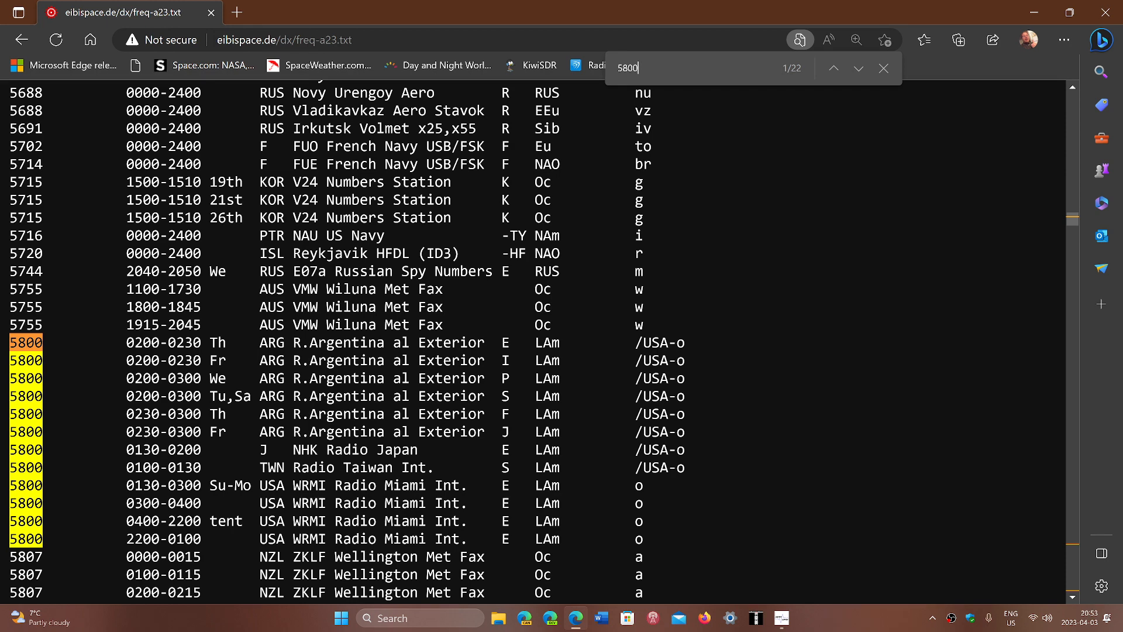
pyautogui.moveTo(860, 470)
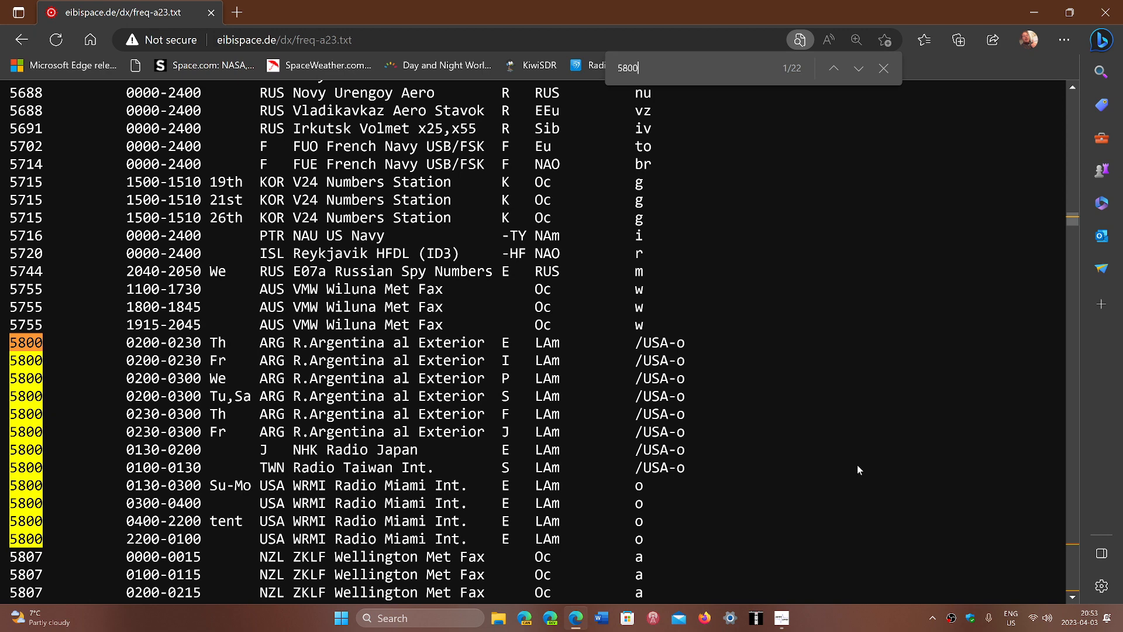
pyautogui.moveTo(946, 483)
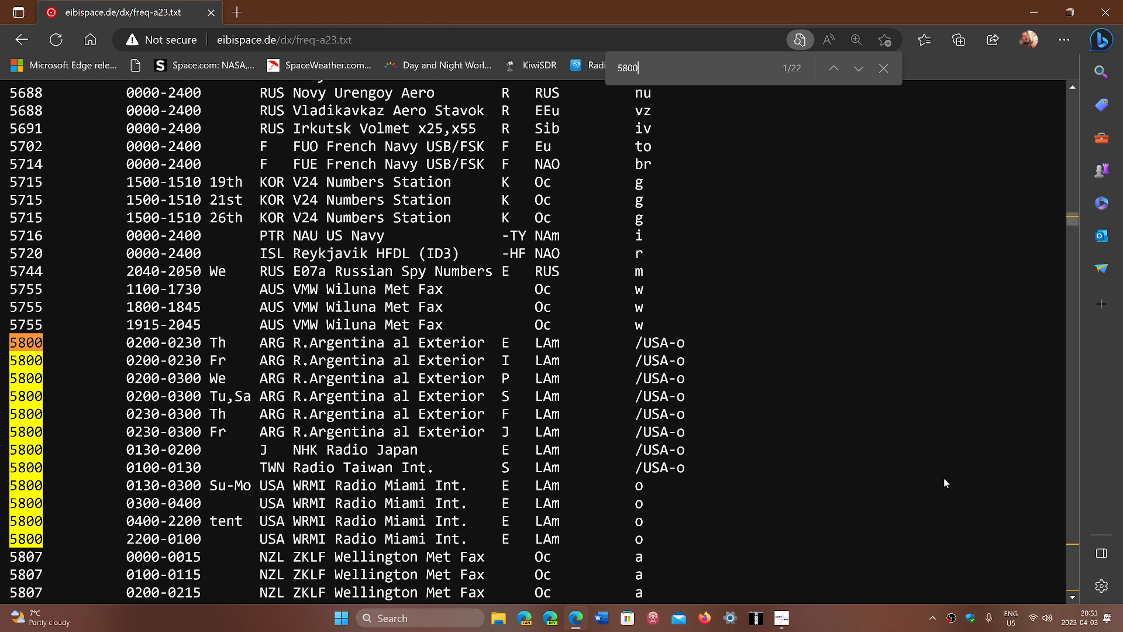
pyautogui.moveTo(860, 490)
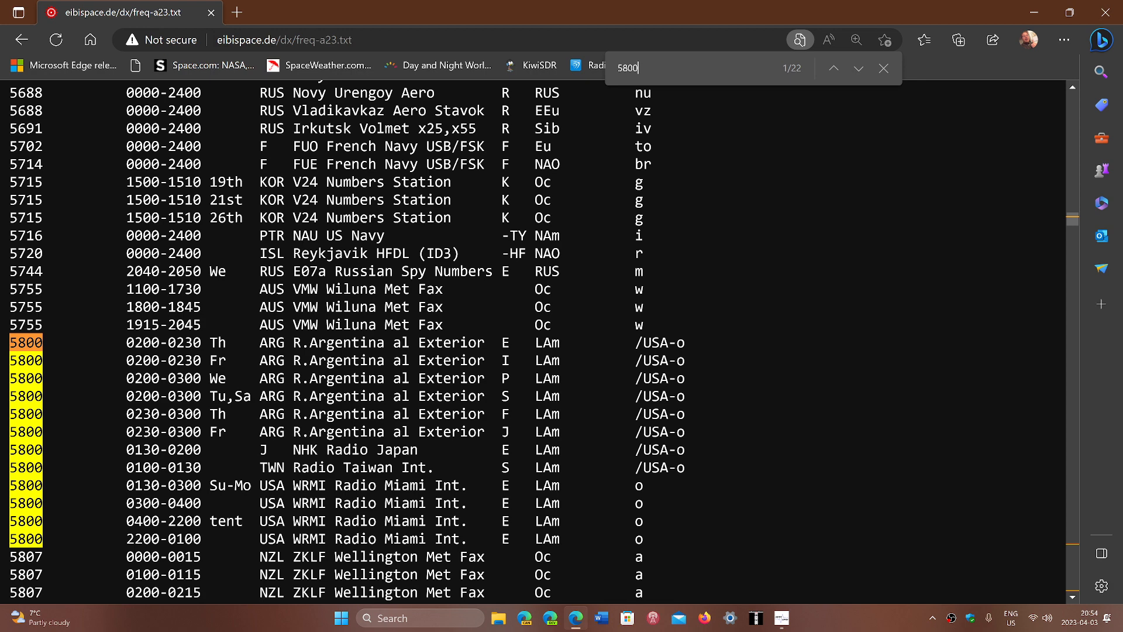
pyautogui.moveTo(981, 366)
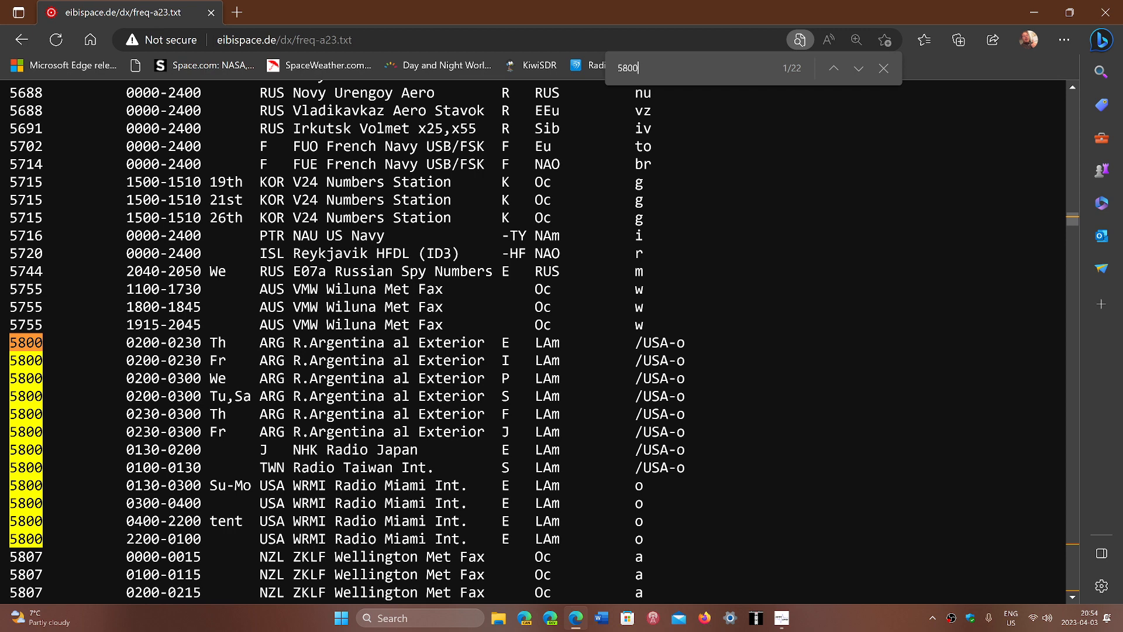
pyautogui.moveTo(891, 361)
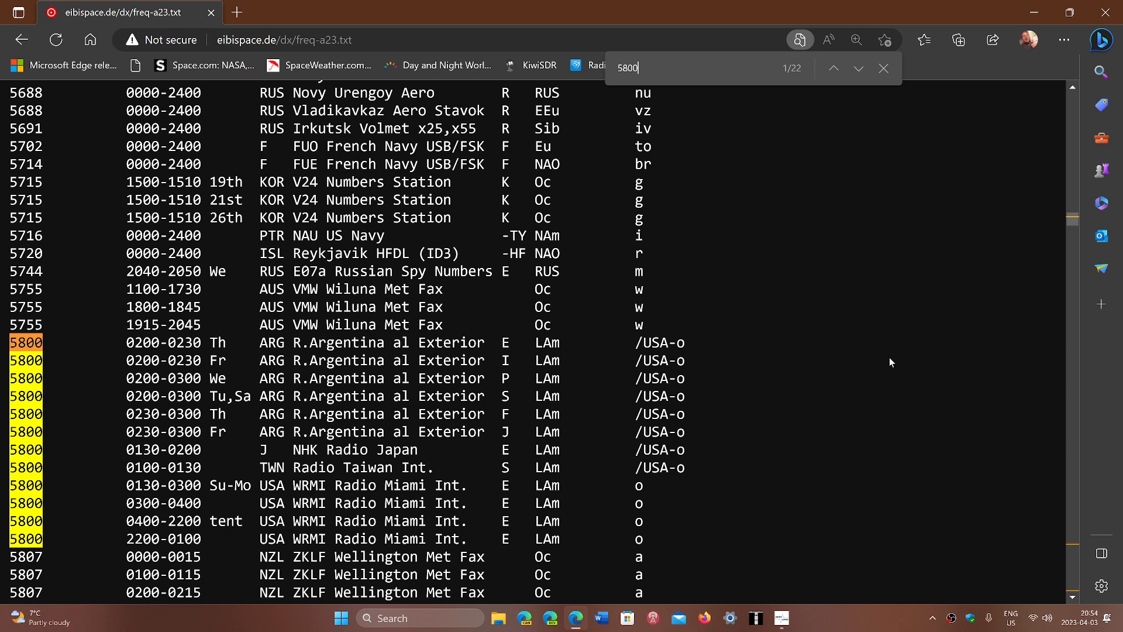
pyautogui.moveTo(866, 608)
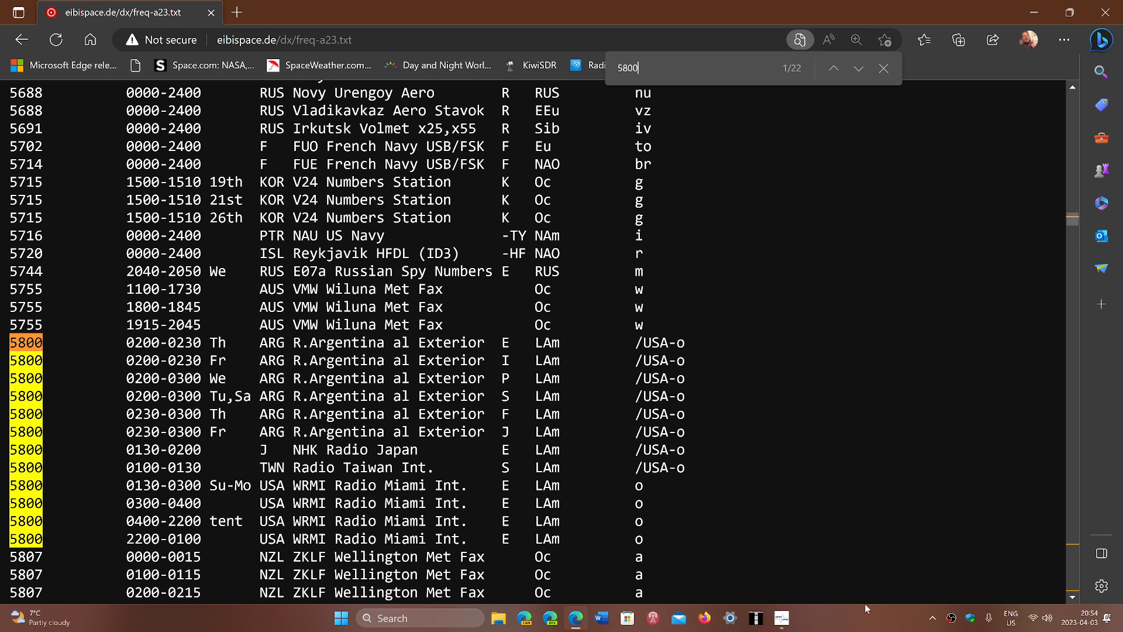
pyautogui.moveTo(575, 618)
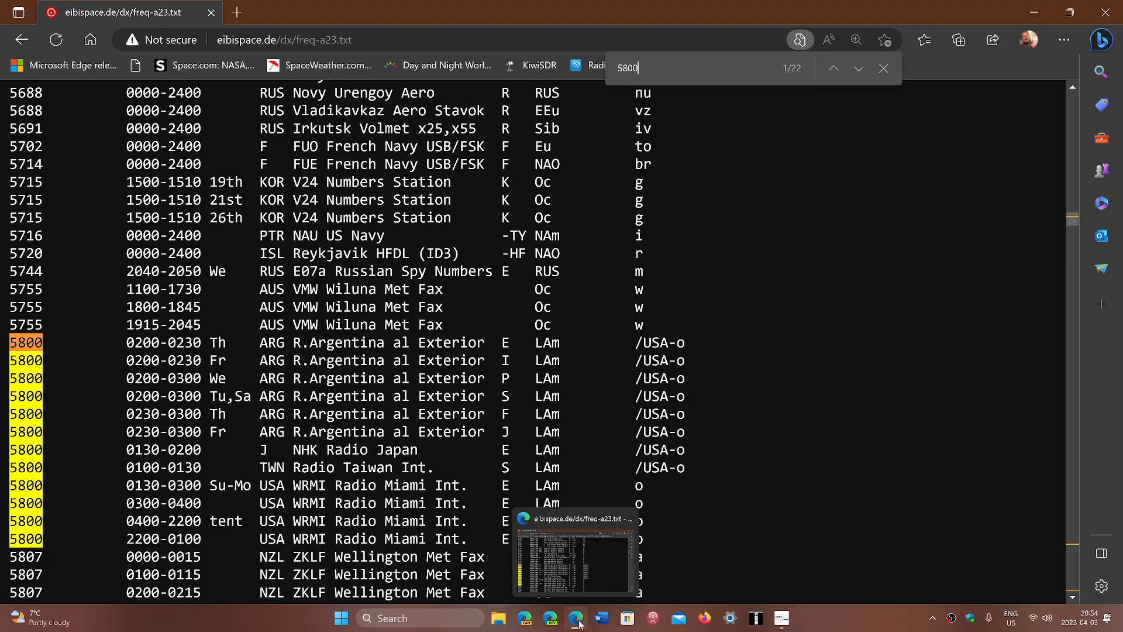
# Bring SDRuno, tuned to 5.800 MHz AM, back to the front from the taskbar
pyautogui.click(577, 618)
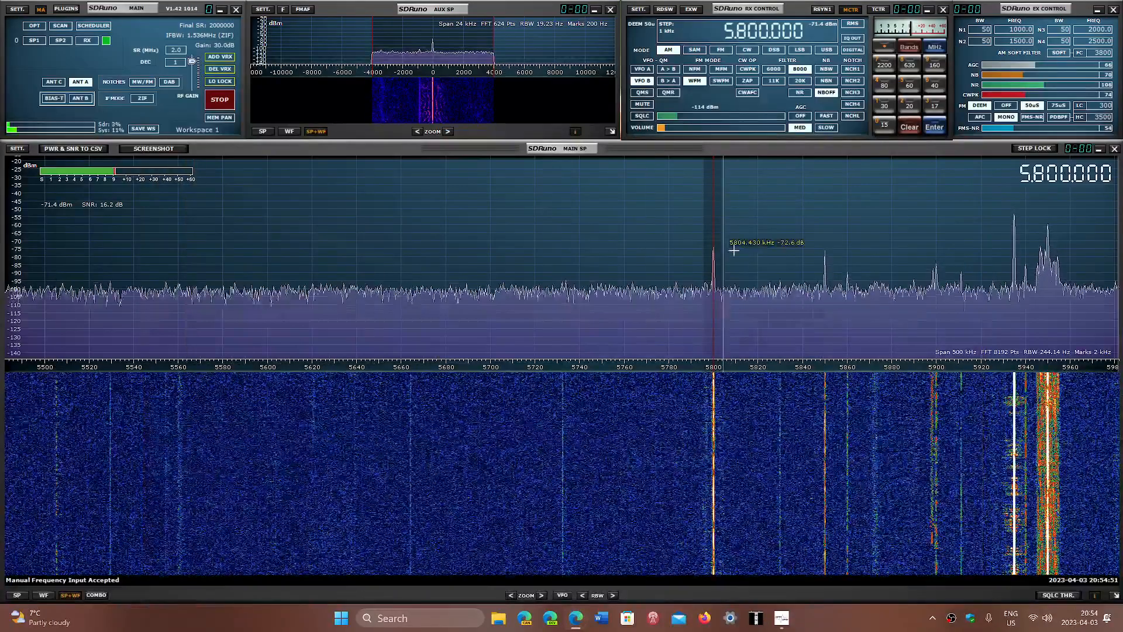